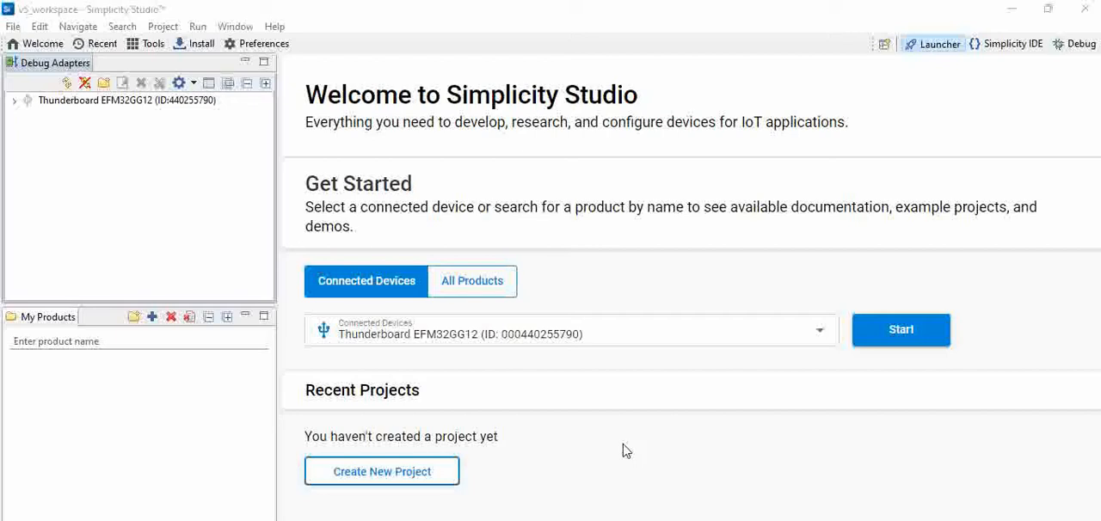
pyautogui.moveTo(743, 165)
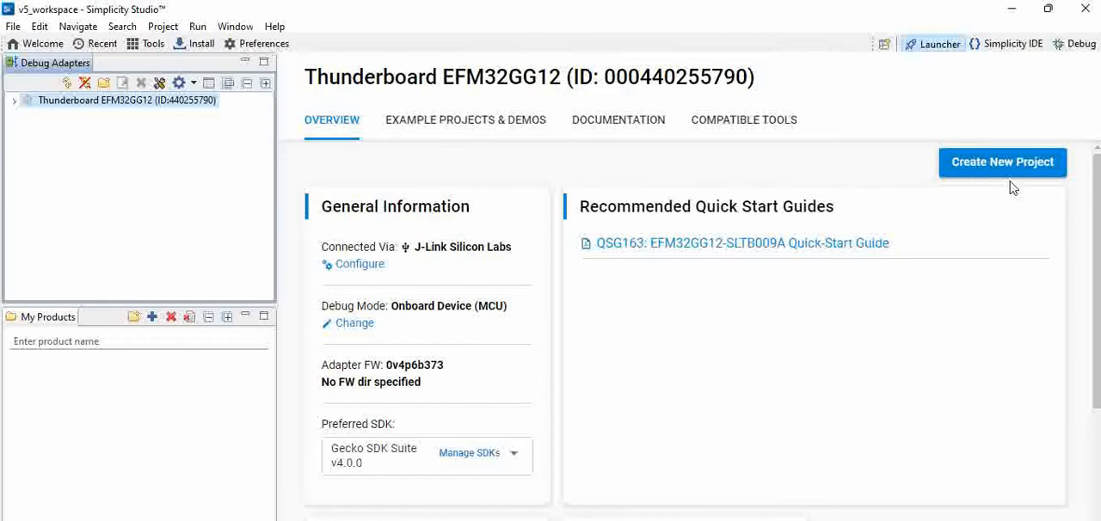
pyautogui.moveTo(456, 124)
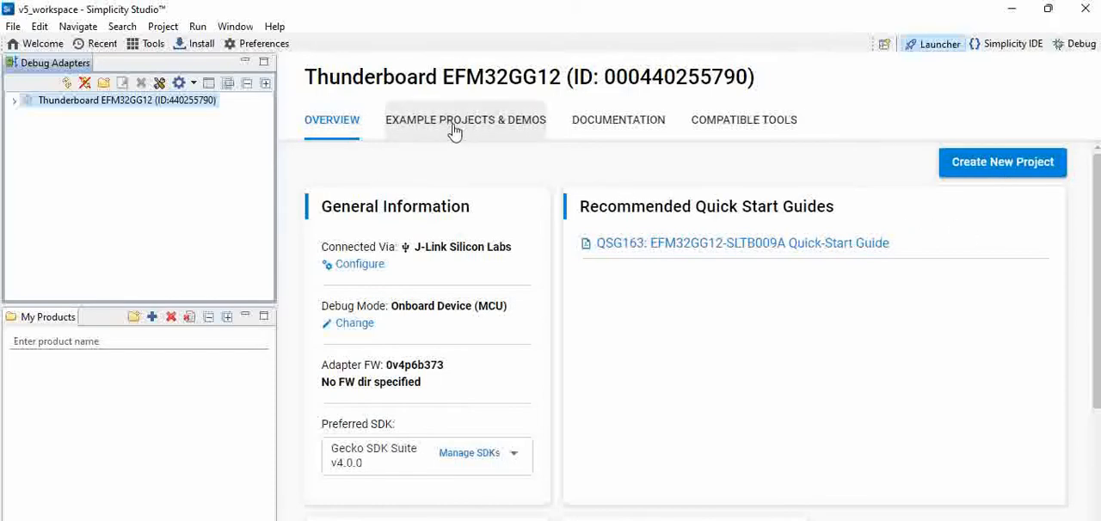
pyautogui.moveTo(454, 129)
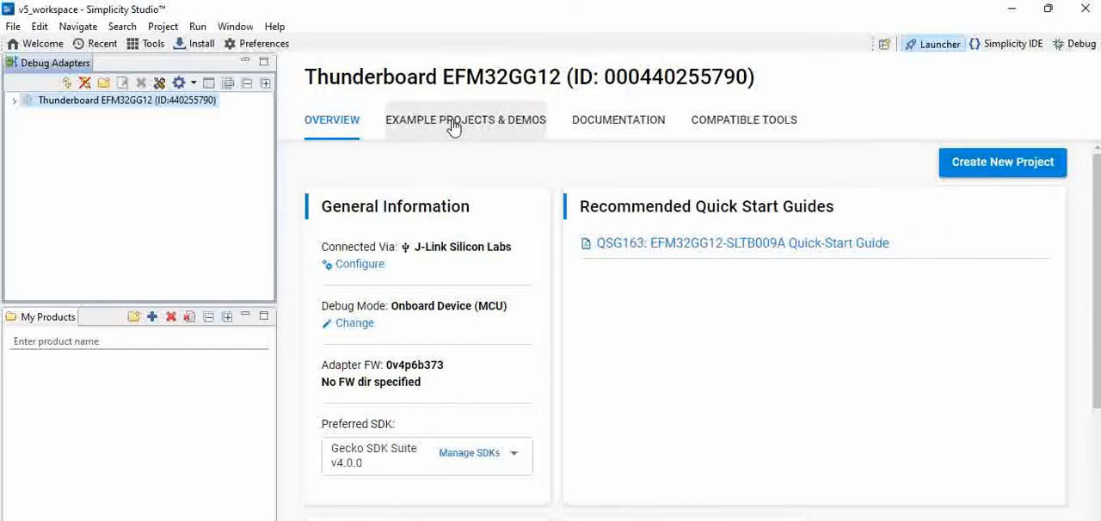
# Show the board's 54 example projects and scroll down to Platform - Blink Bare-metal.
pyautogui.click(465, 121)
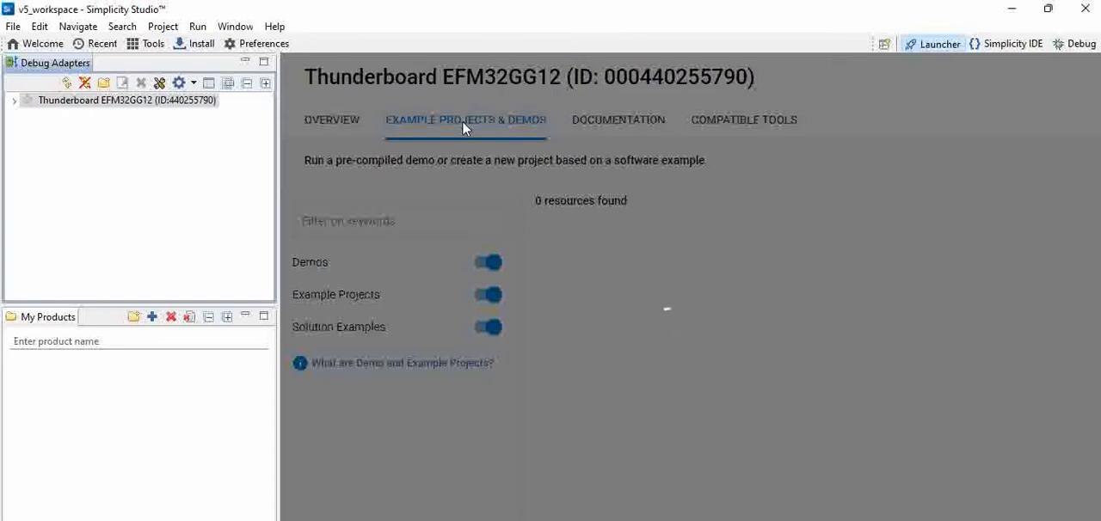
pyautogui.click(465, 120)
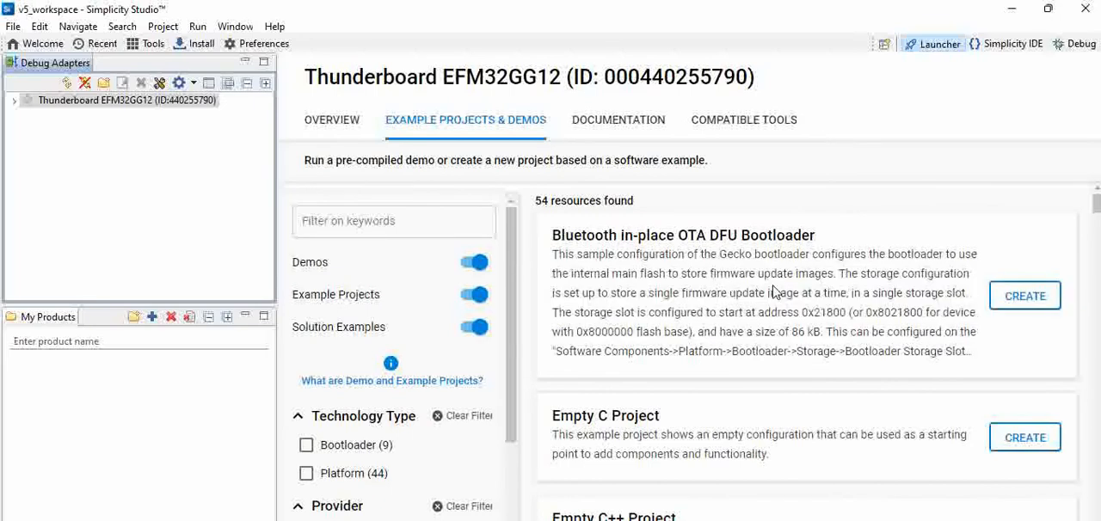
pyautogui.scroll(-3)
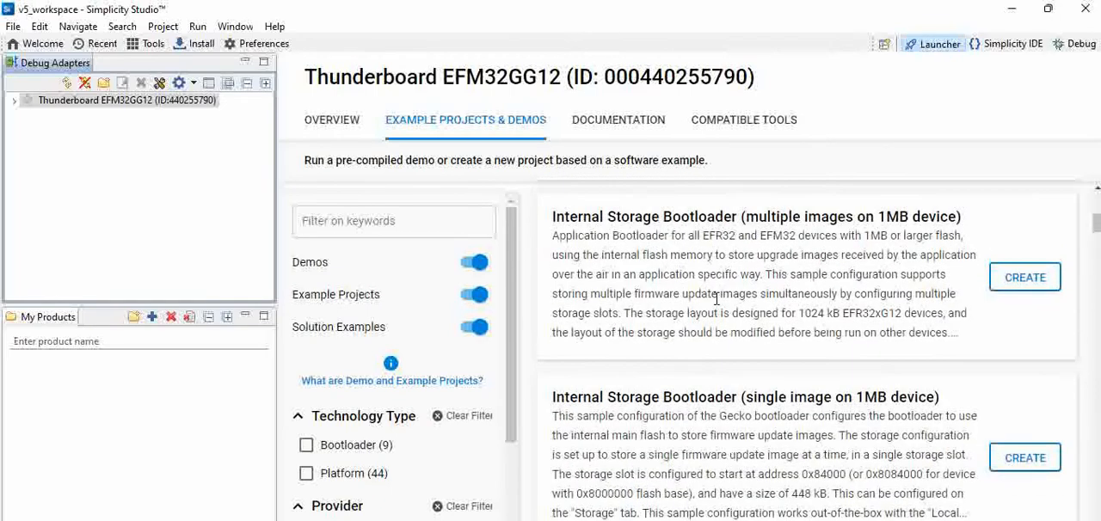
pyautogui.scroll(-3)
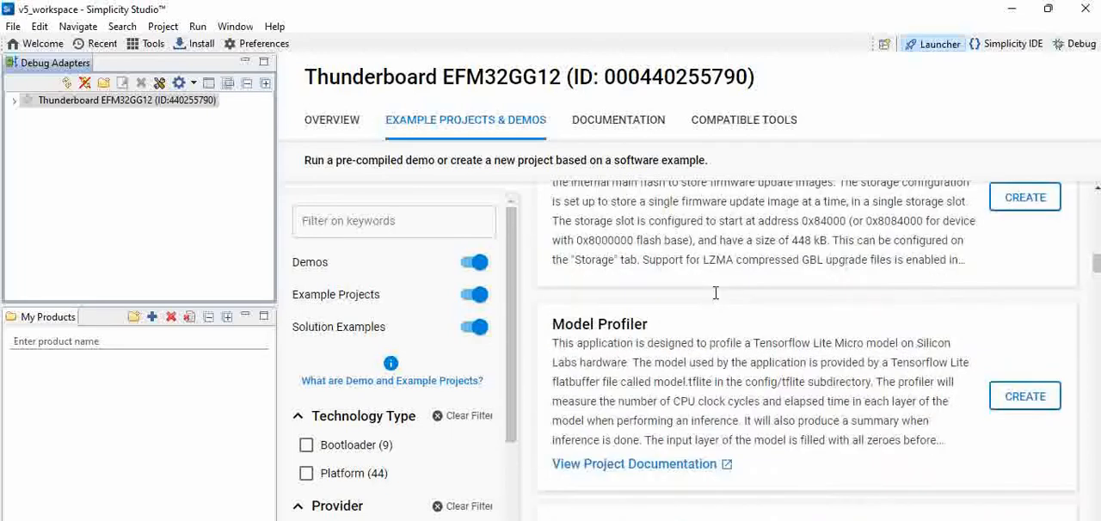
pyautogui.scroll(-3)
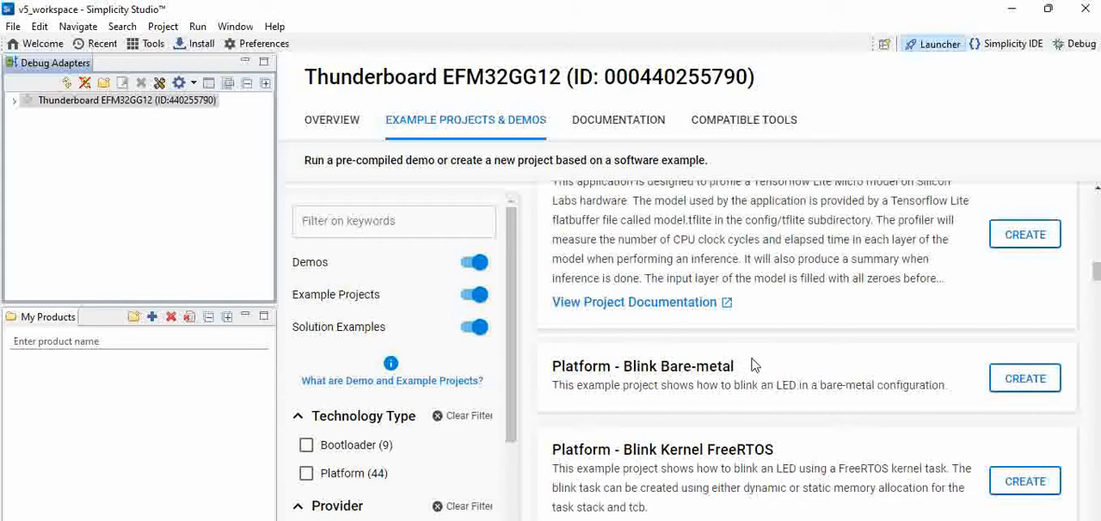
pyautogui.moveTo(785, 316)
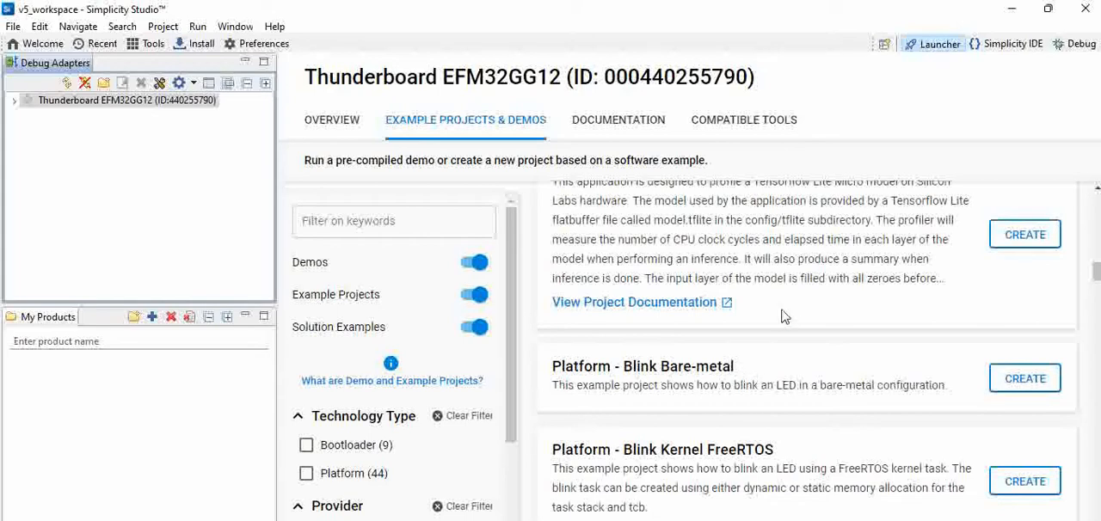
pyautogui.moveTo(971, 323)
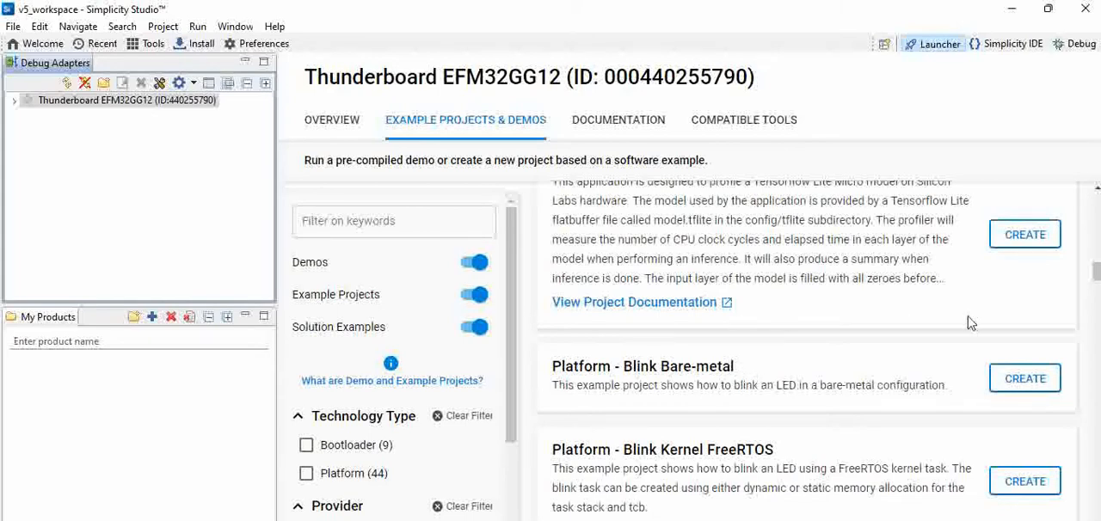
pyautogui.moveTo(819, 333)
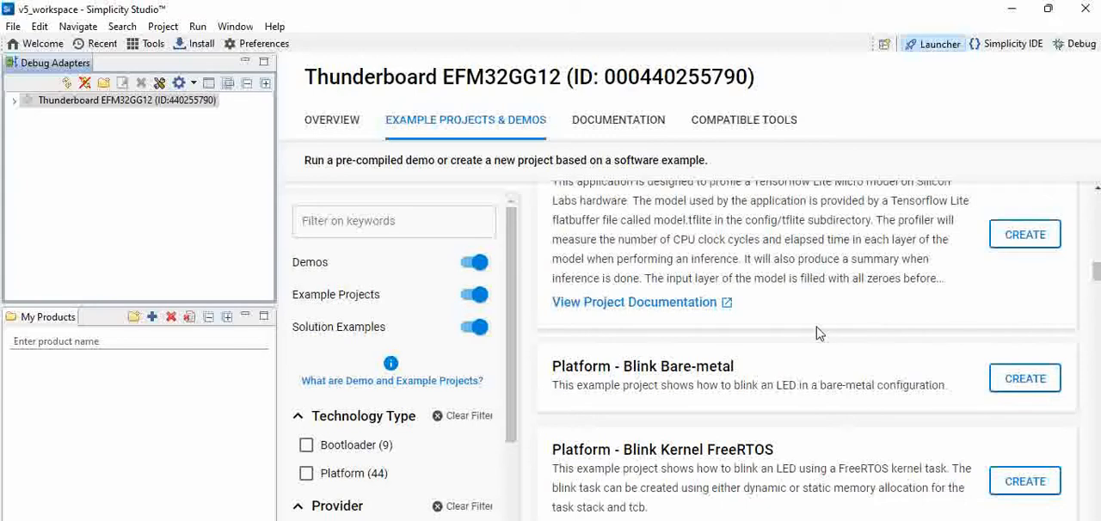
pyautogui.moveTo(768, 335)
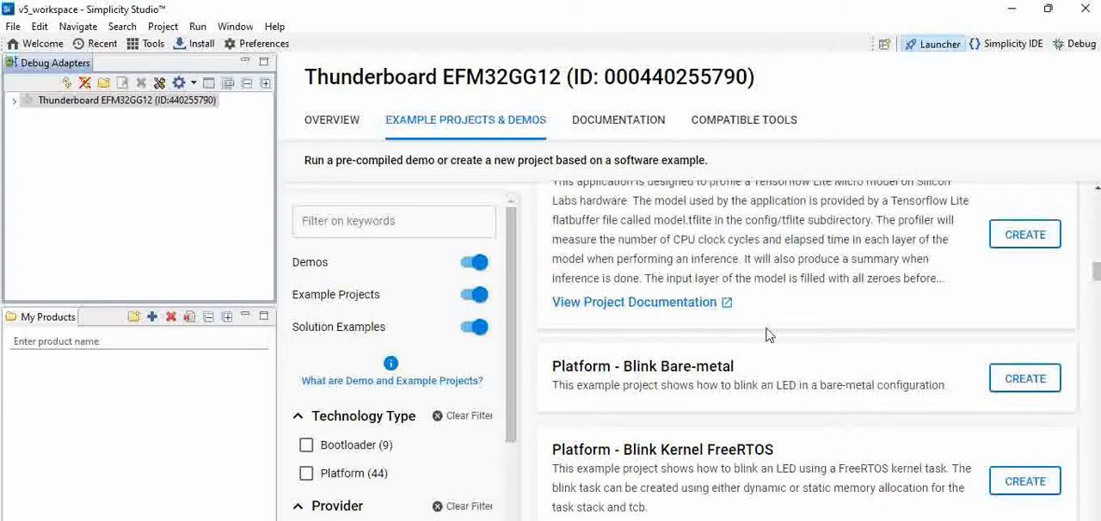
pyautogui.moveTo(776, 382)
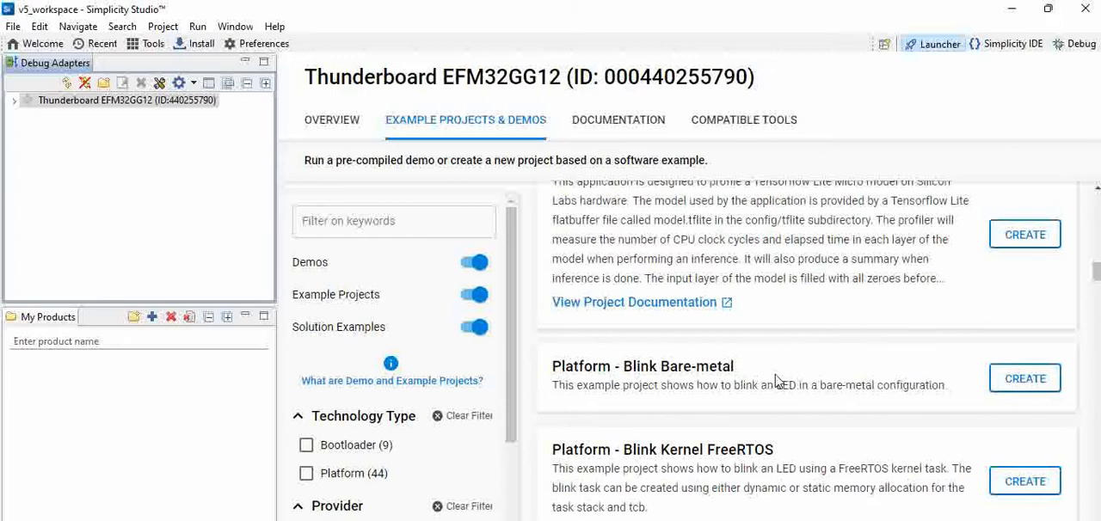
pyautogui.moveTo(778, 382)
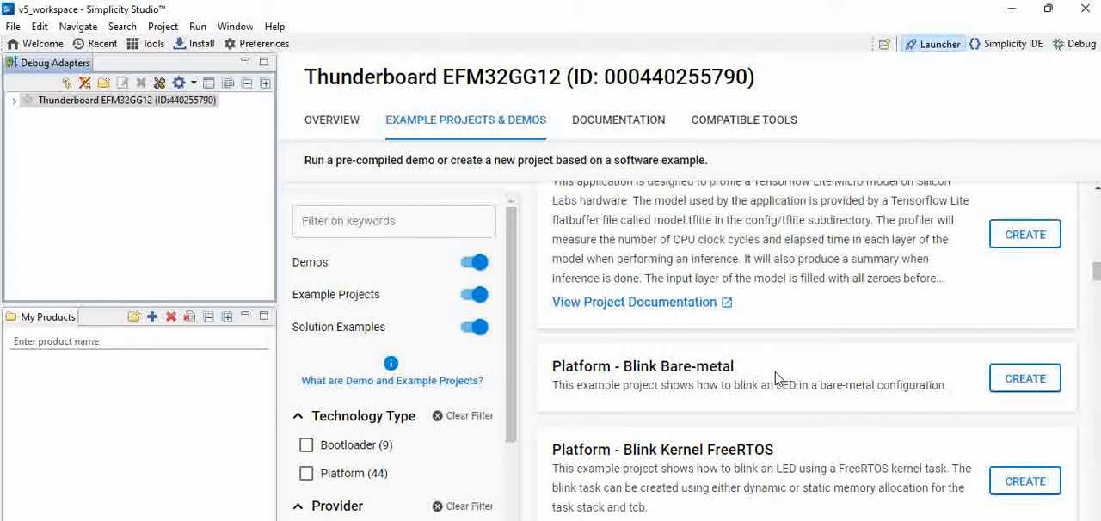
pyautogui.moveTo(785, 375)
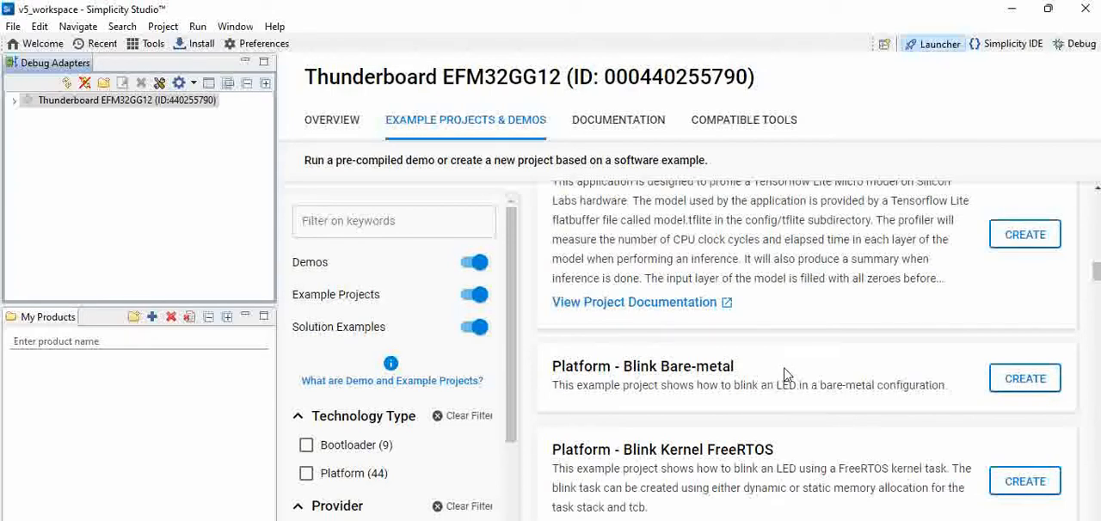
pyautogui.moveTo(791, 377)
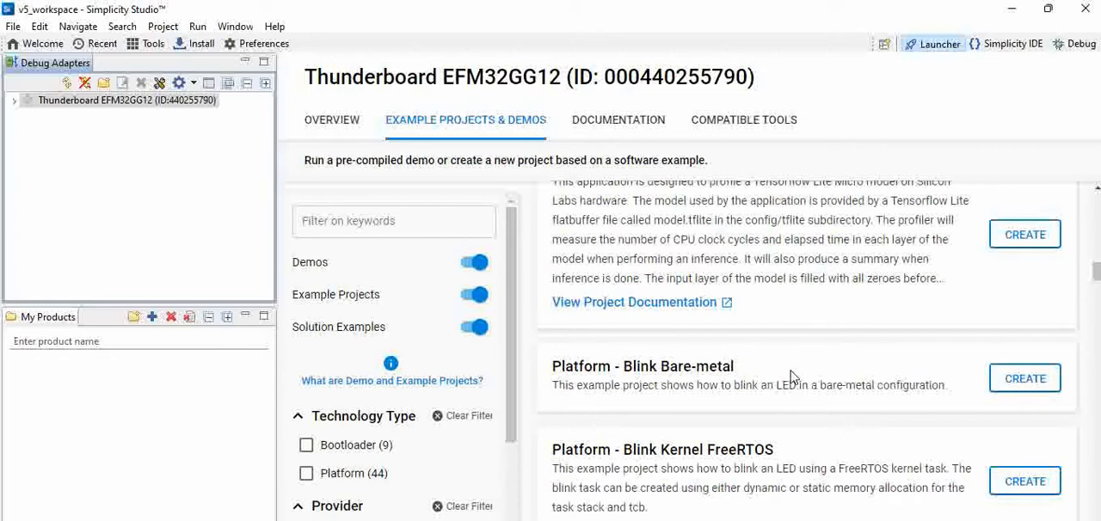
pyautogui.moveTo(791, 379)
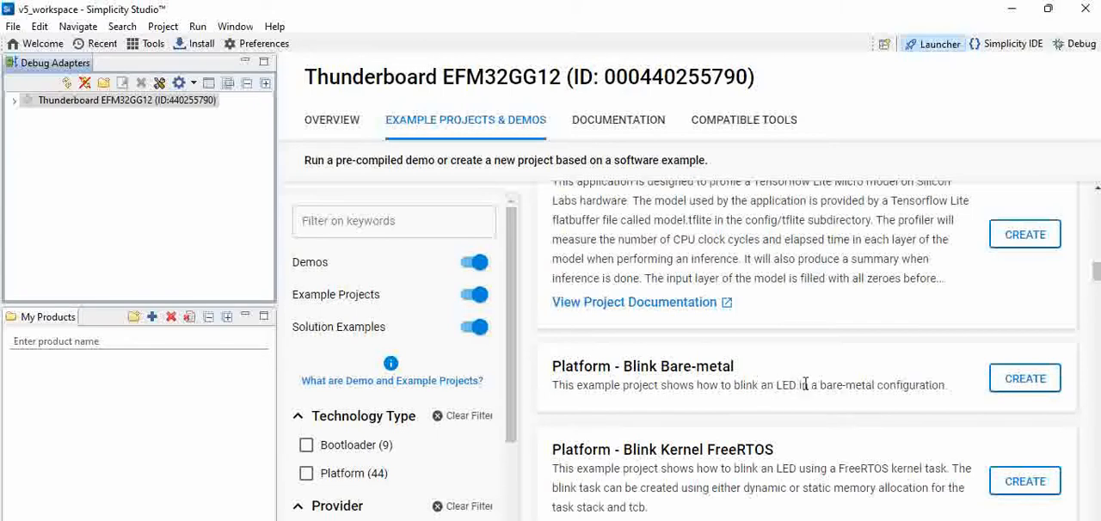
pyautogui.moveTo(795, 389)
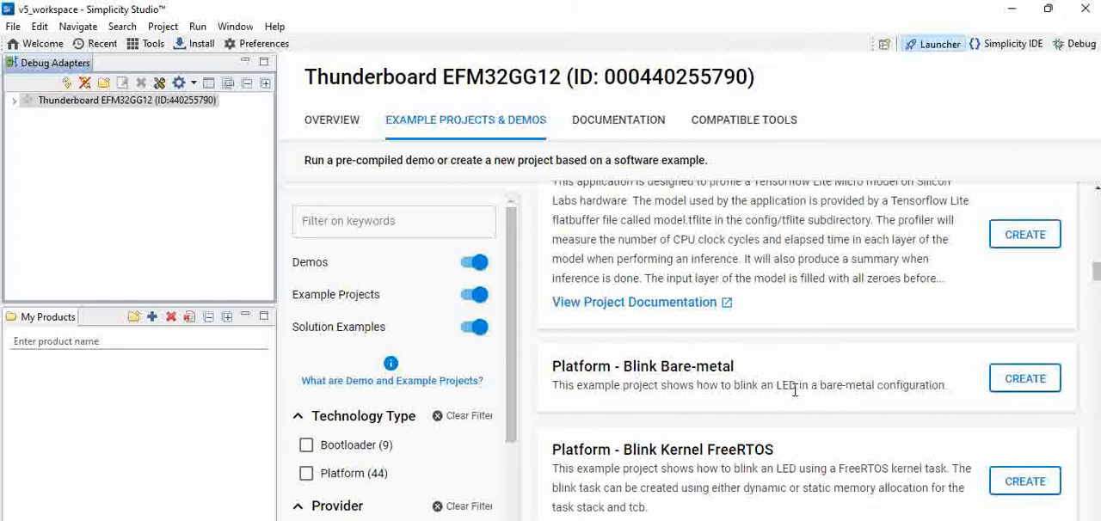
pyautogui.moveTo(1025, 379)
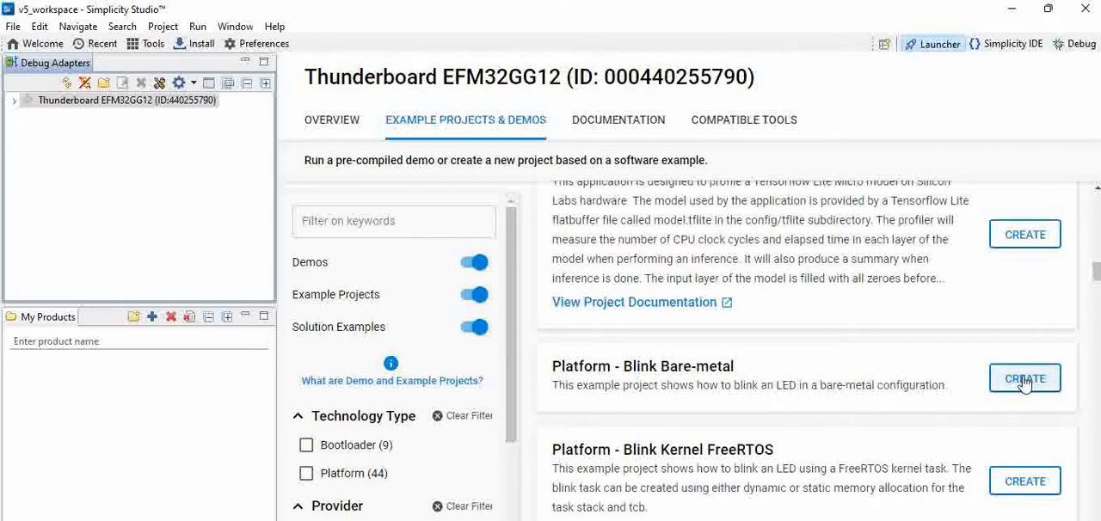
pyautogui.moveTo(984, 389)
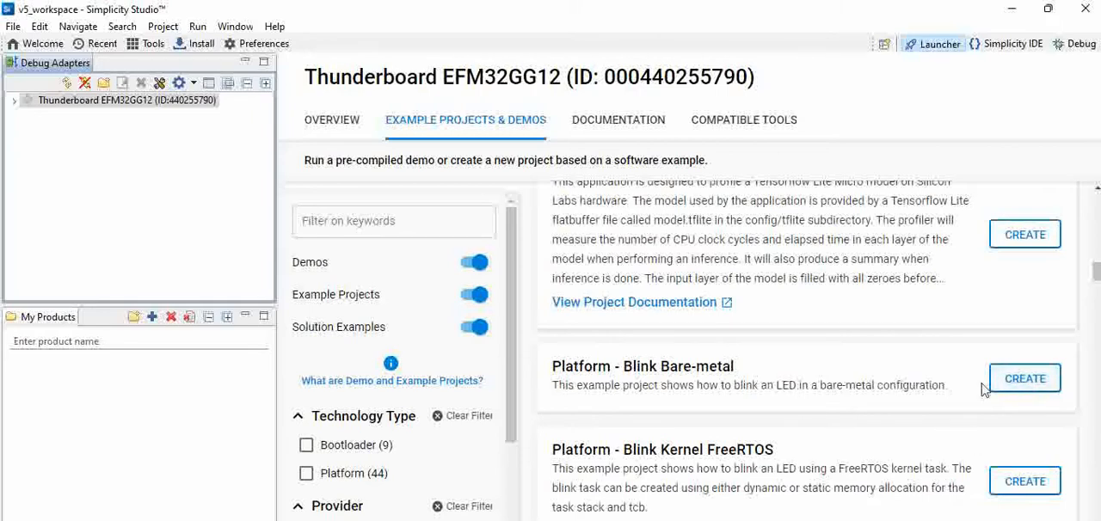
# Create a new project from Platform - Blink Bare-metal, keeping the name blink_baremetal_2.
pyautogui.click(1025, 379)
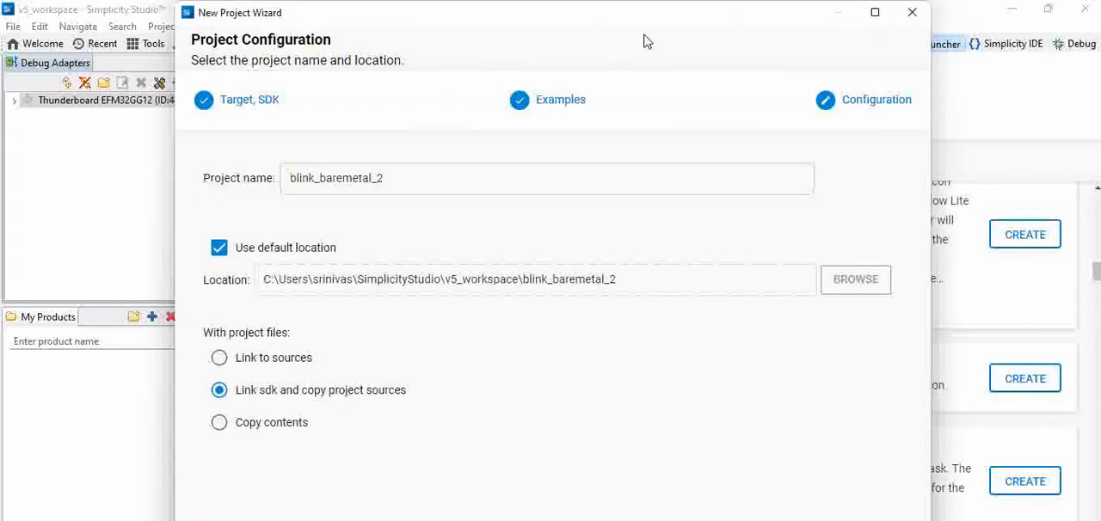
pyautogui.moveTo(823, 399)
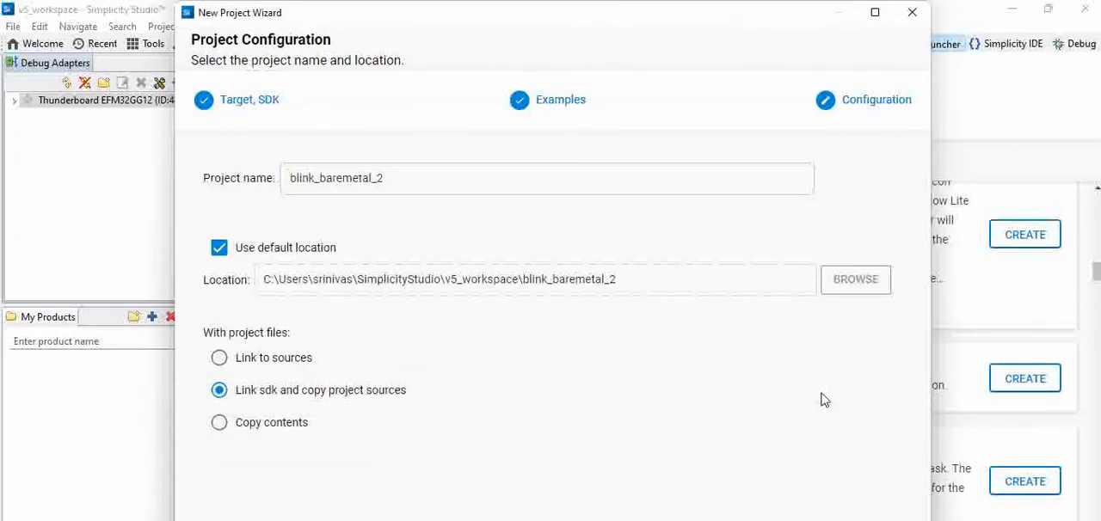
pyautogui.click(437, 179)
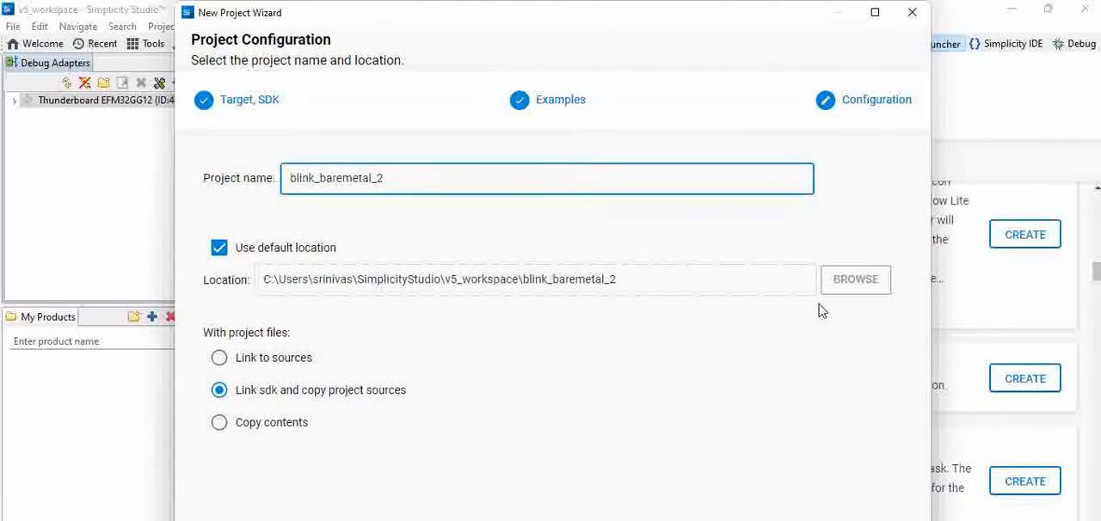
pyautogui.moveTo(532, 391)
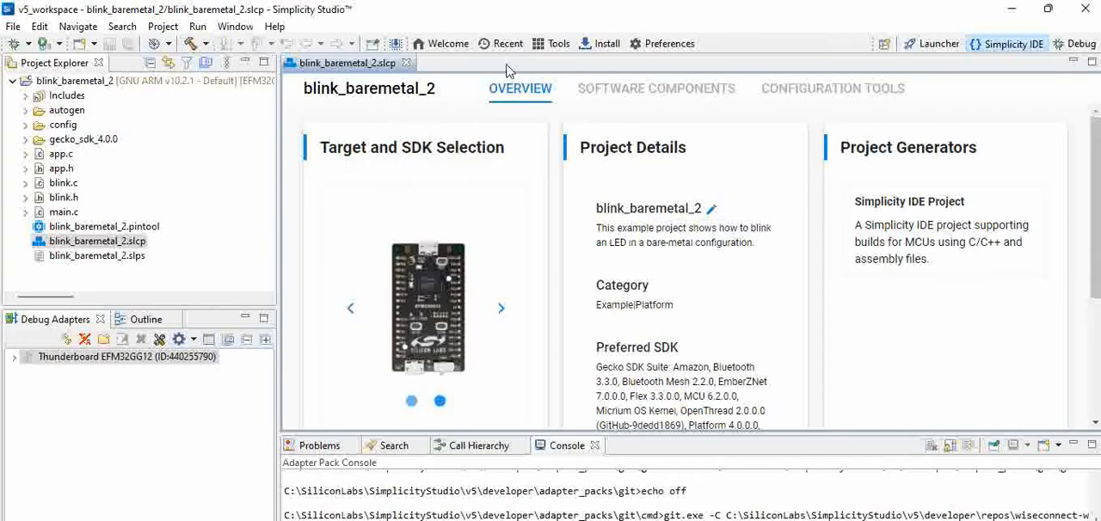
pyautogui.moveTo(86, 201)
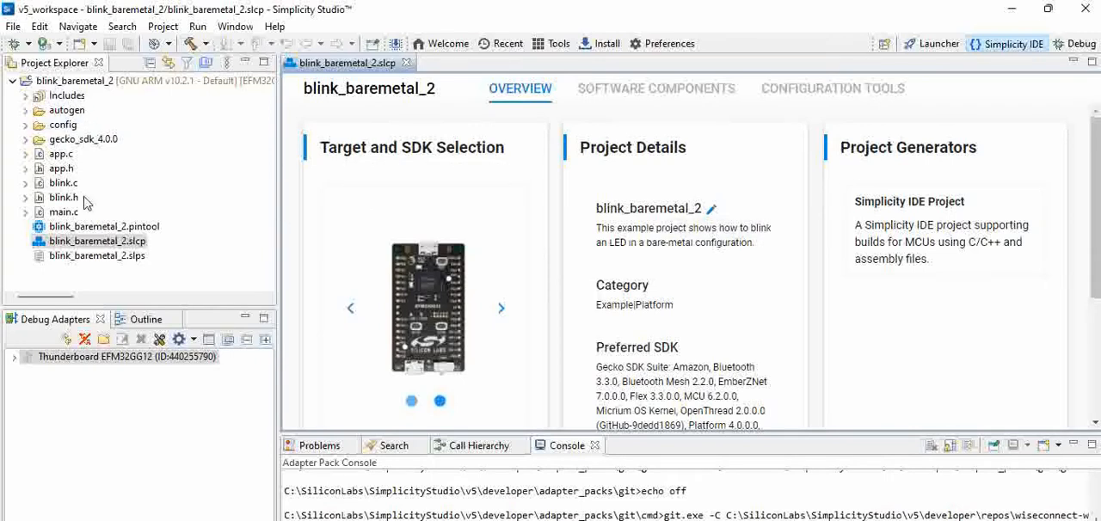
pyautogui.moveTo(103, 187)
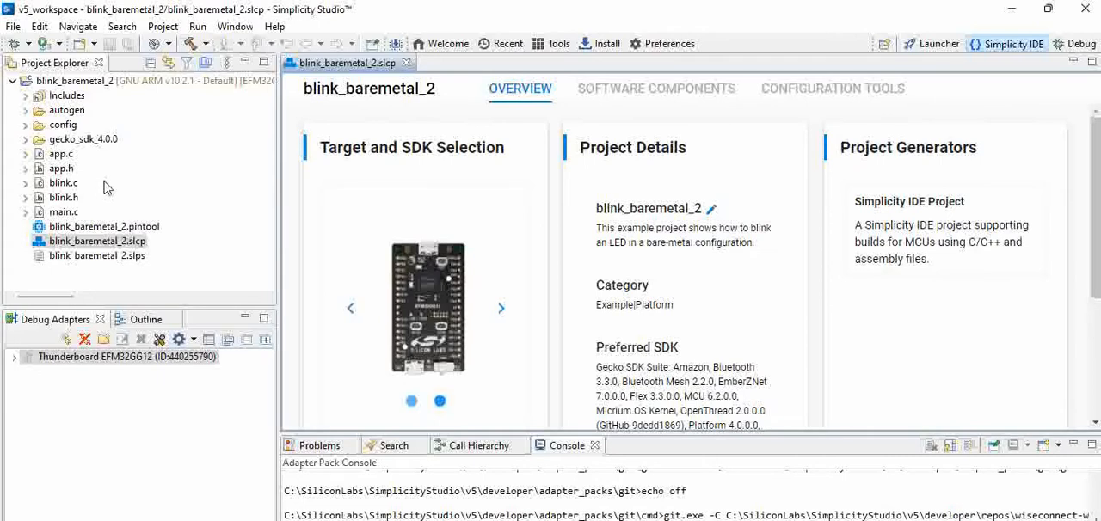
pyautogui.moveTo(172, 209)
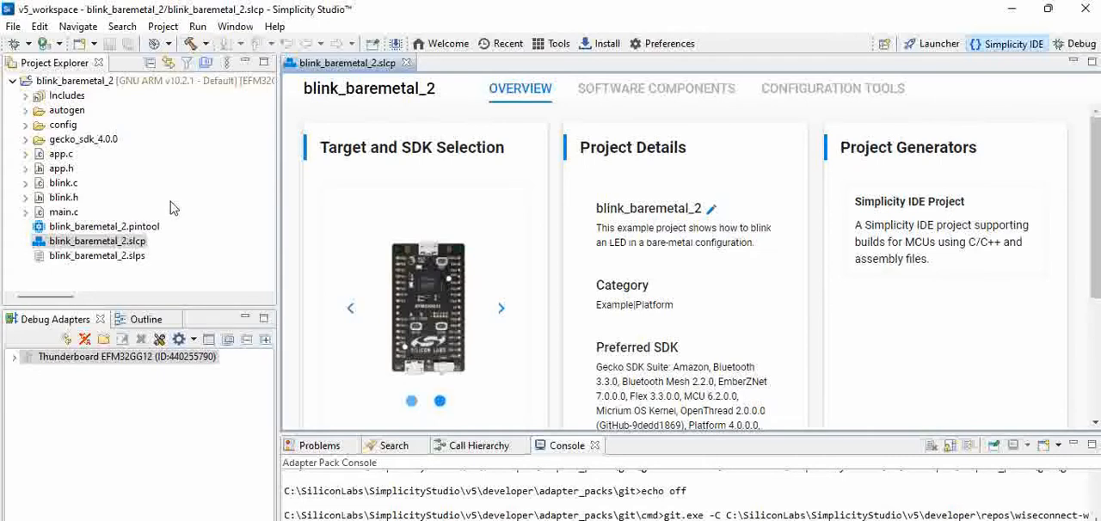
pyautogui.moveTo(158, 207)
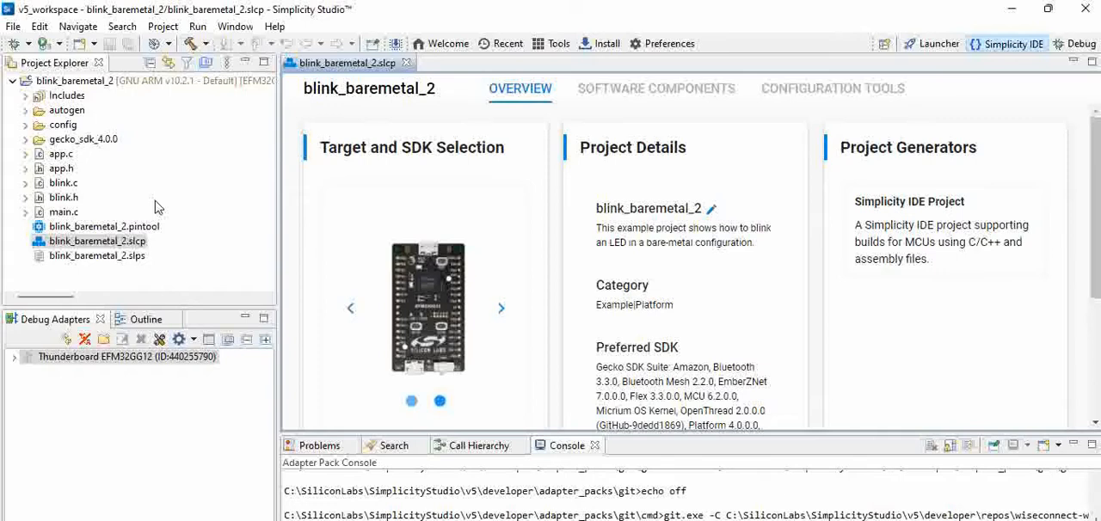
pyautogui.moveTo(93, 182)
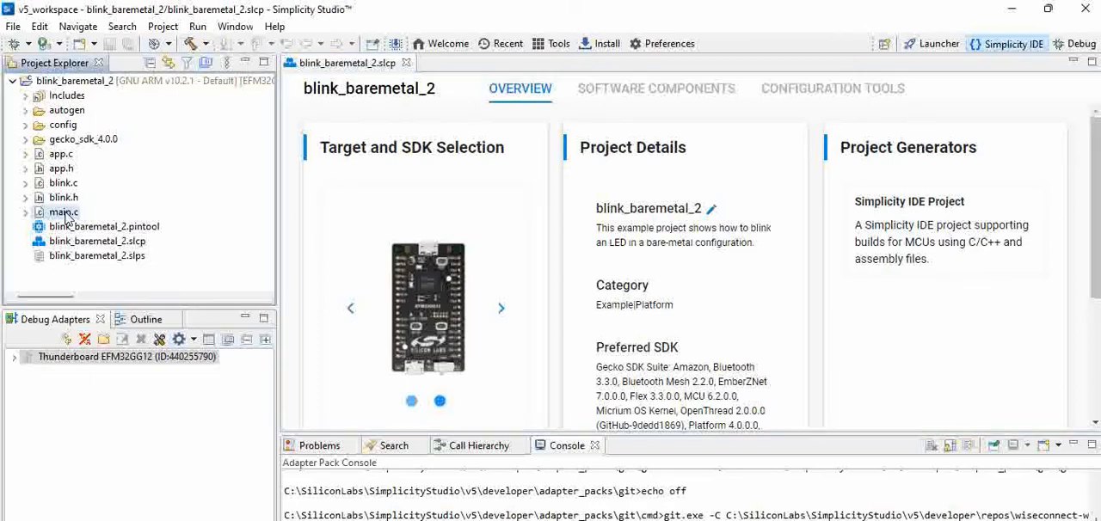
# Open main.c from Project Explorer and scroll down to int main(void).
pyautogui.doubleClick(62, 212)
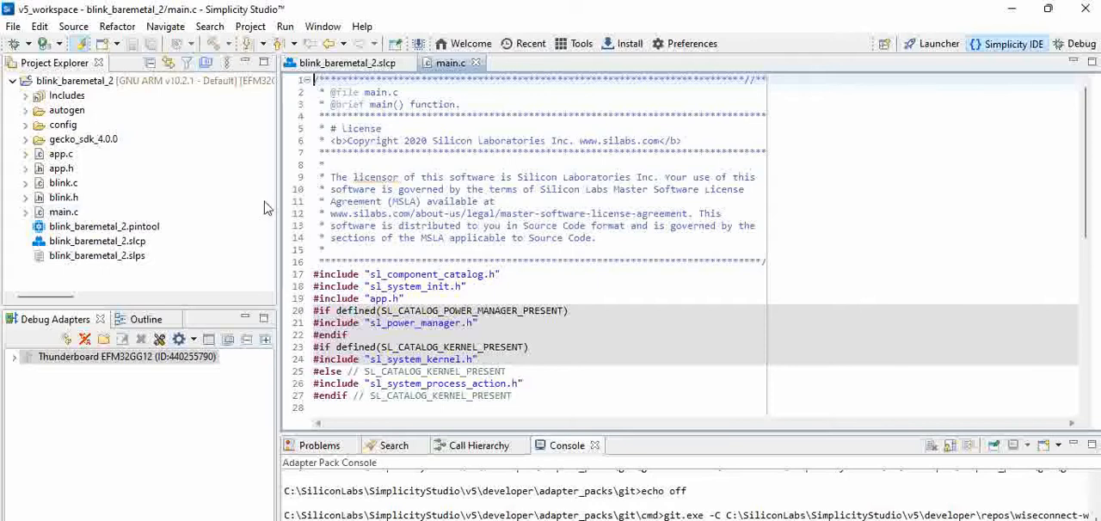
pyautogui.moveTo(634, 249)
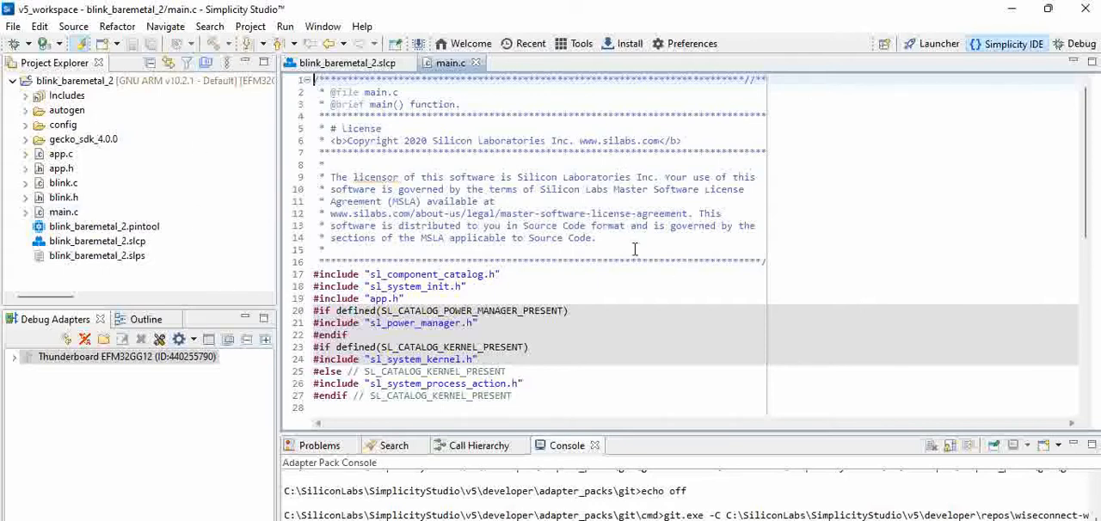
pyautogui.scroll(-3)
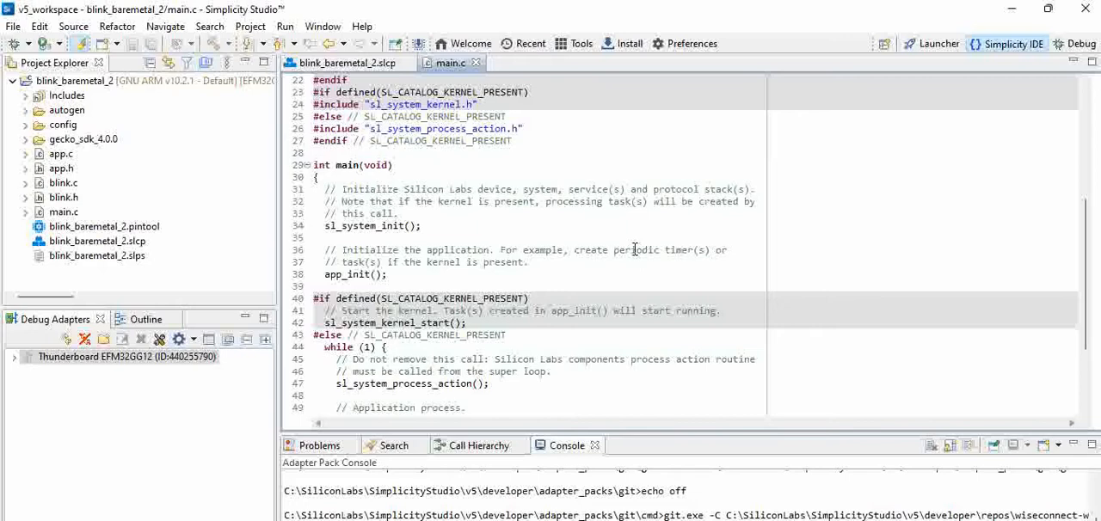
pyautogui.moveTo(410, 251)
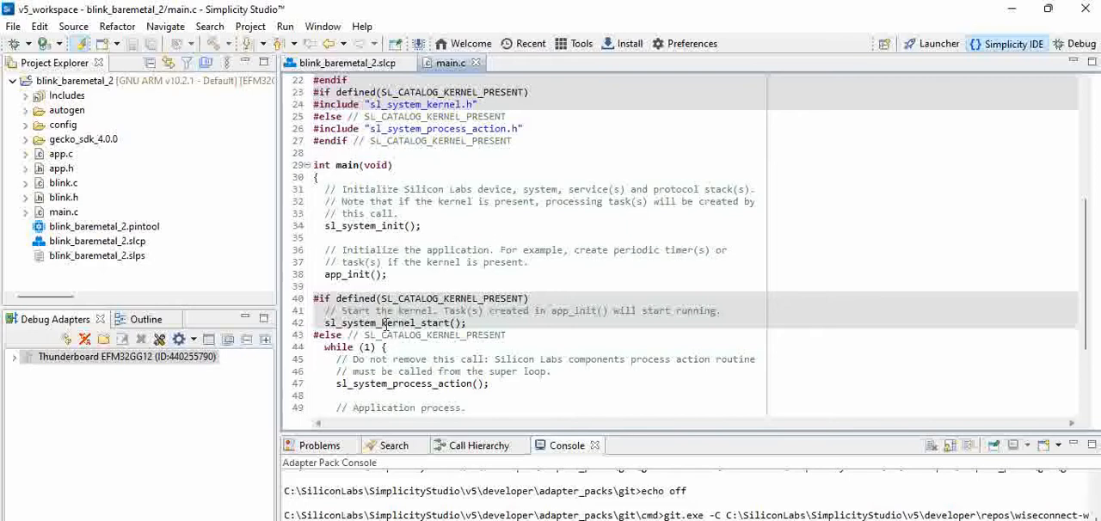
# Reach the app_init() call inside main and bring up its code actions.
pyautogui.scroll(-3)
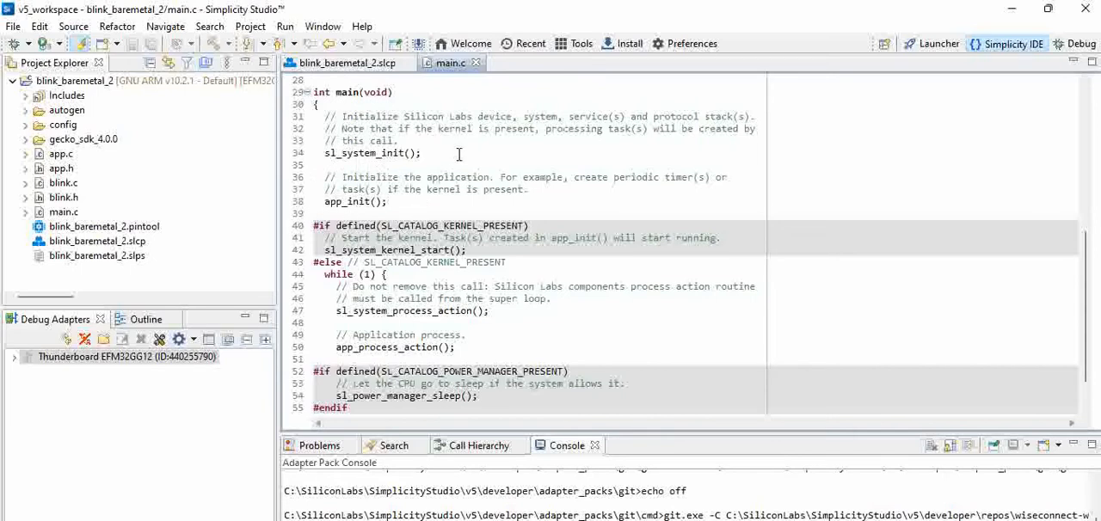
pyautogui.moveTo(354, 206)
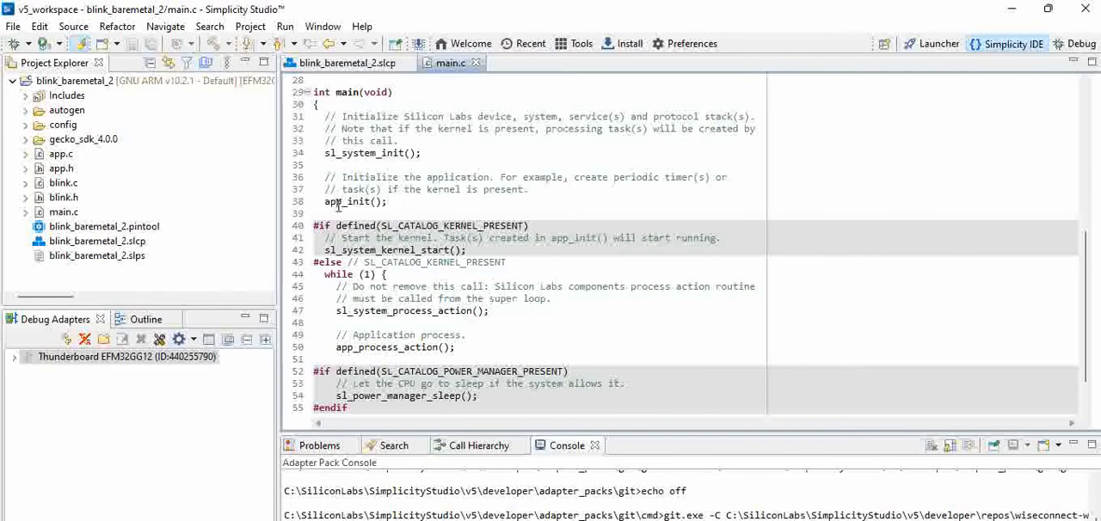
pyautogui.rightClick(341, 203)
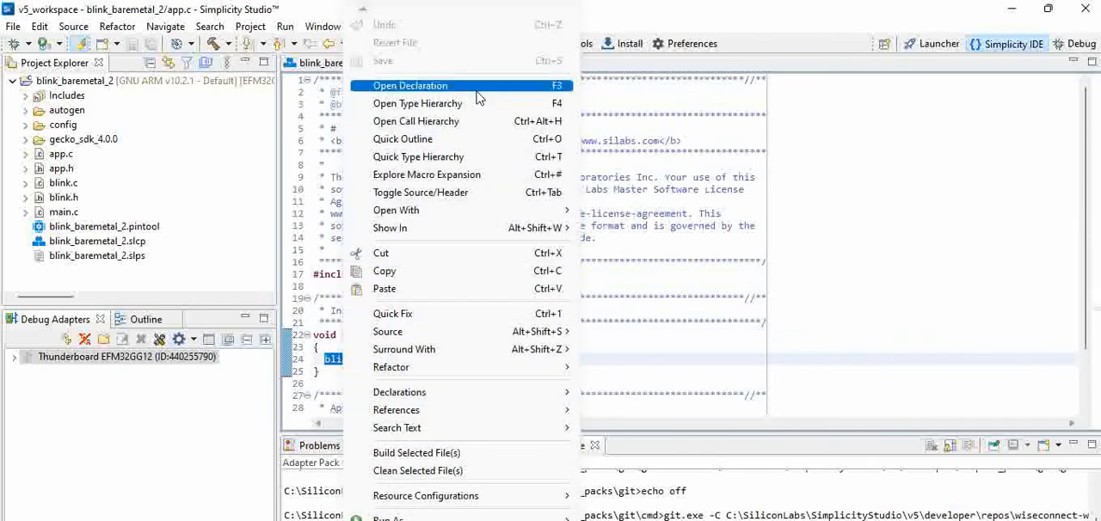
# Jump to the blink_init definition in blink.c with its periodic sleep timer.
pyautogui.click(410, 86)
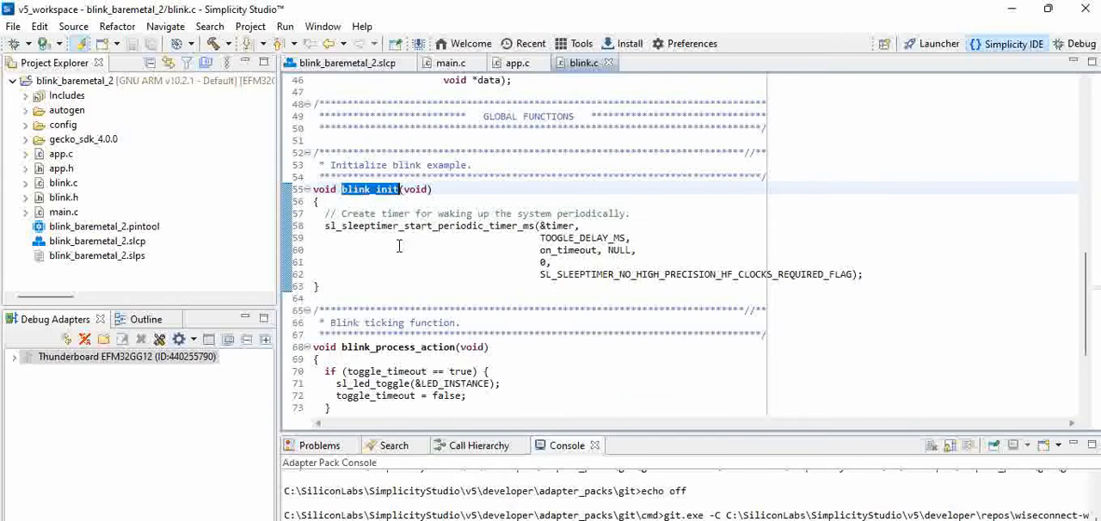
pyautogui.moveTo(479, 261)
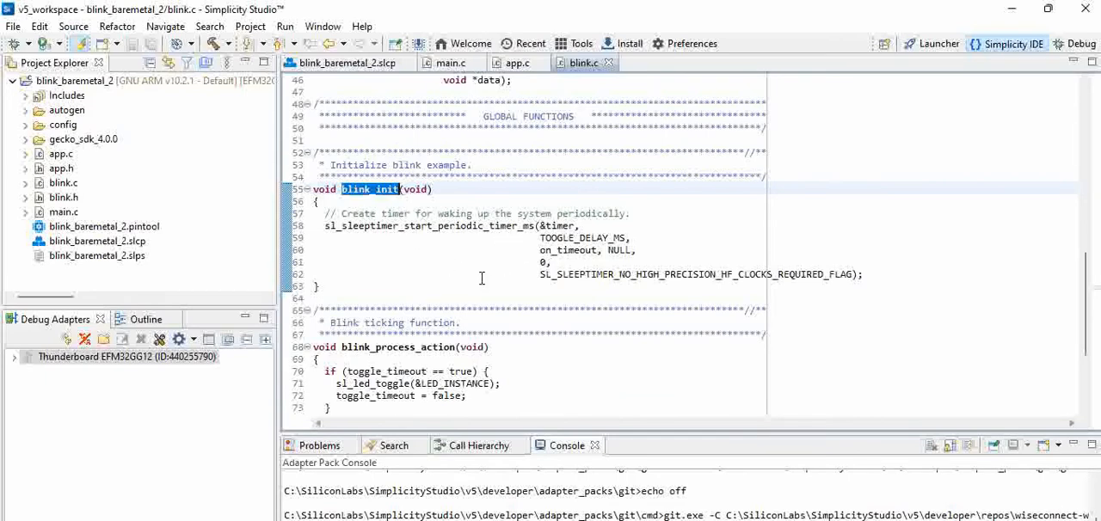
pyautogui.moveTo(575, 238)
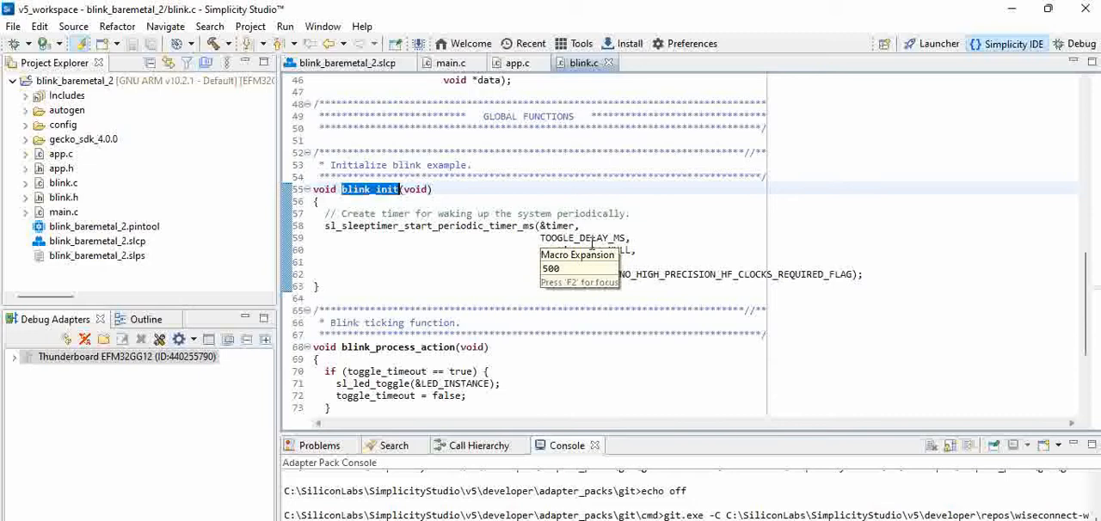
pyautogui.moveTo(548, 314)
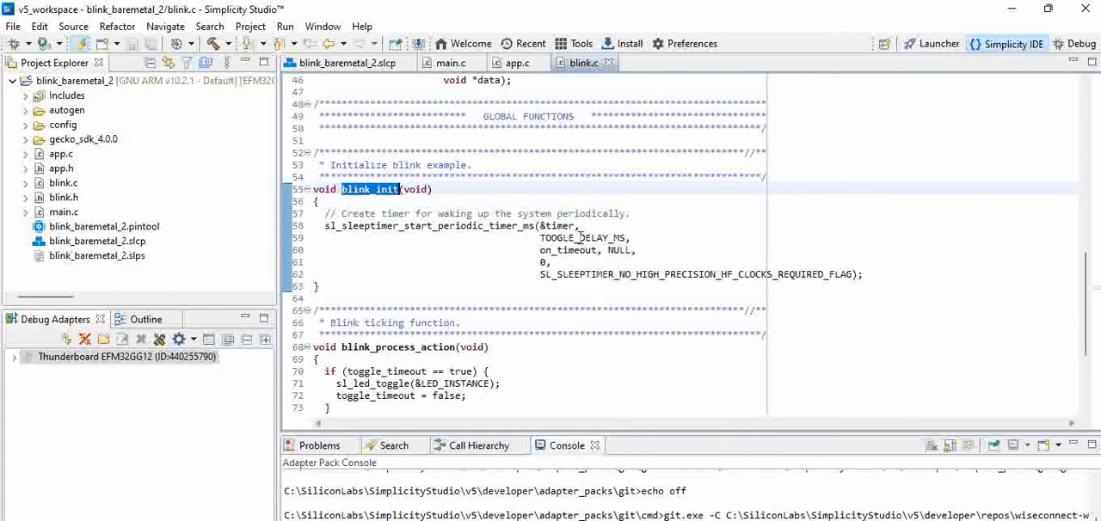
pyautogui.moveTo(585, 238)
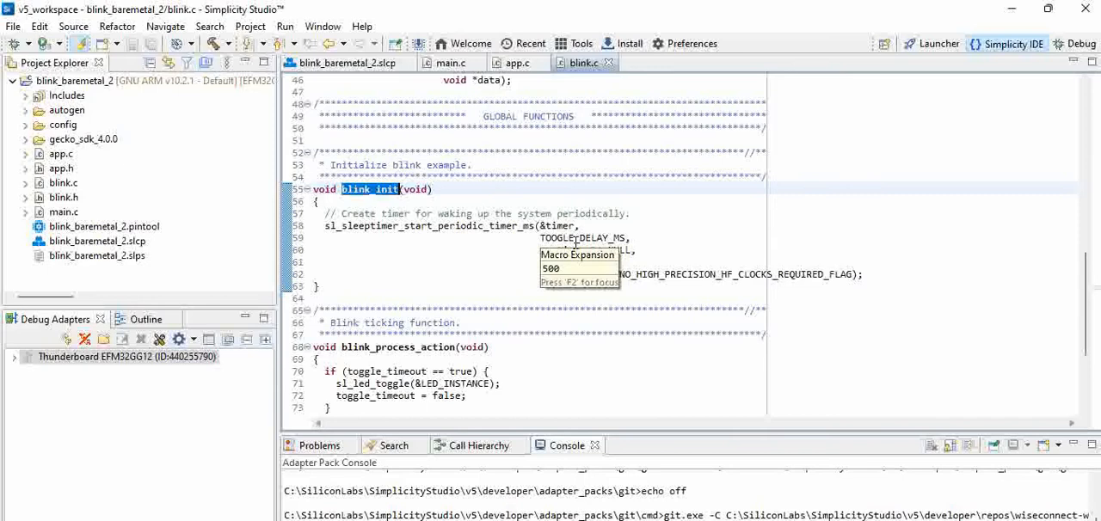
# Open the definitions of sl_system_process_action and sl_platform_process_action, ending back in main.c.
pyautogui.click(447, 62)
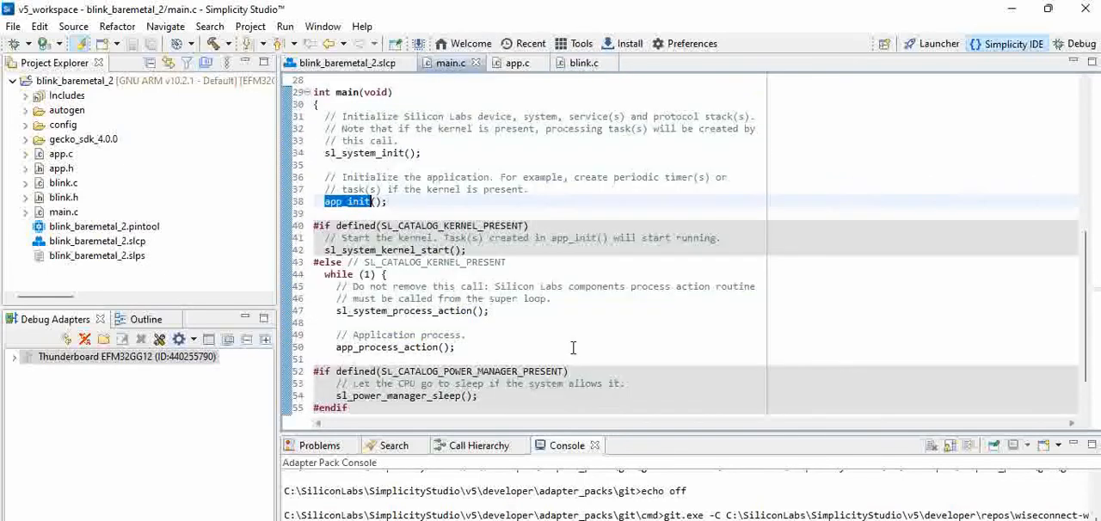
pyautogui.scroll(-3)
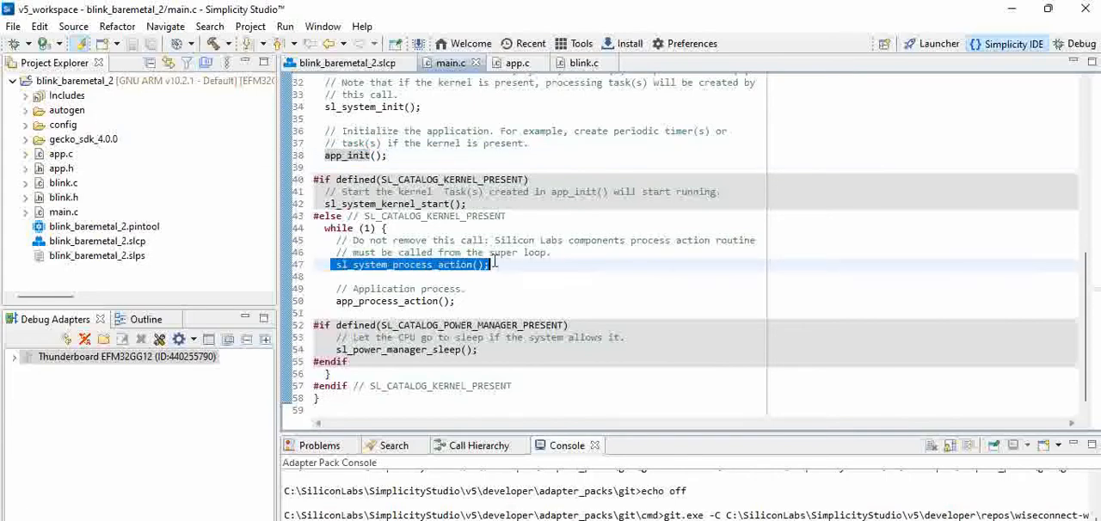
pyautogui.rightClick(412, 265)
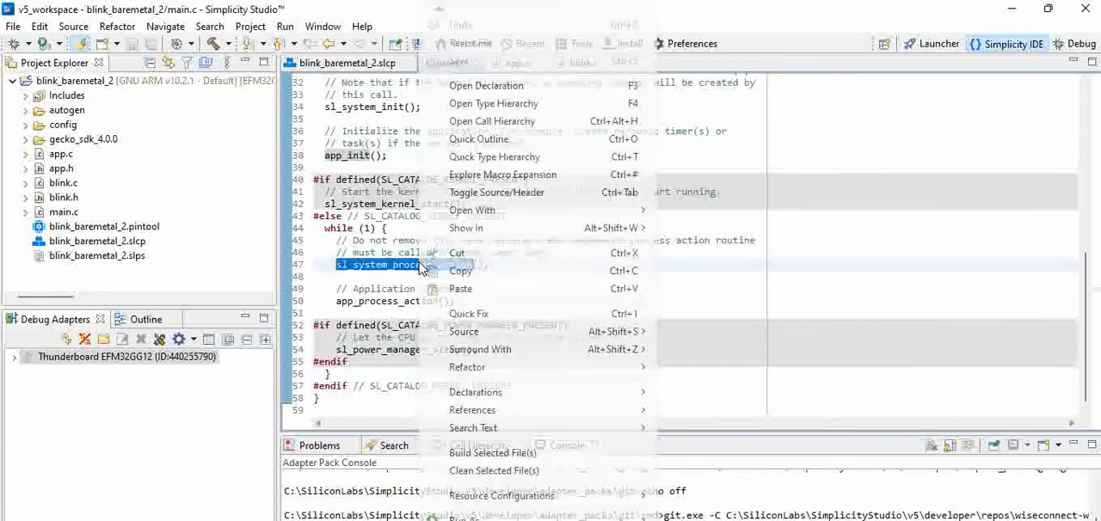
pyautogui.click(486, 86)
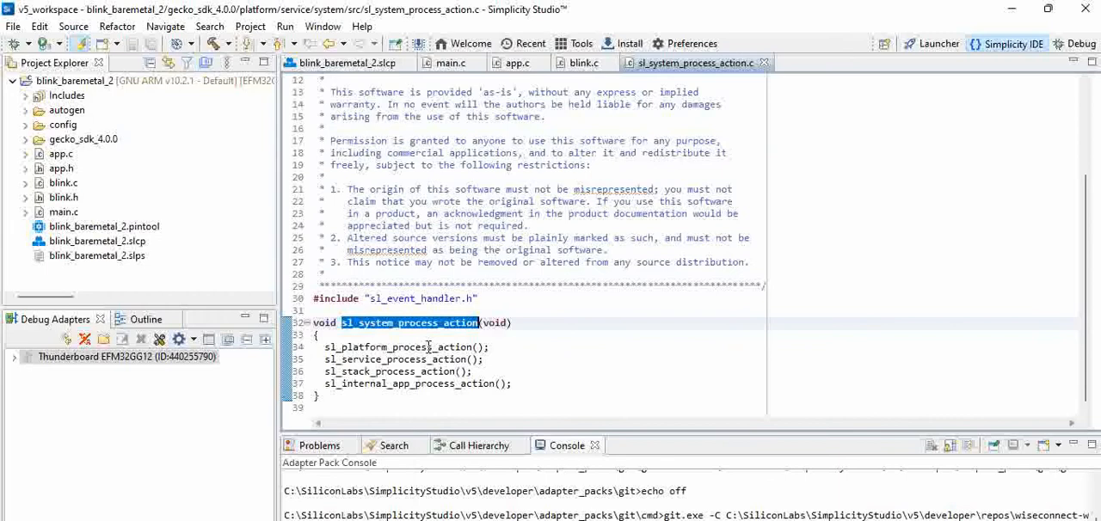
pyautogui.rightClick(375, 348)
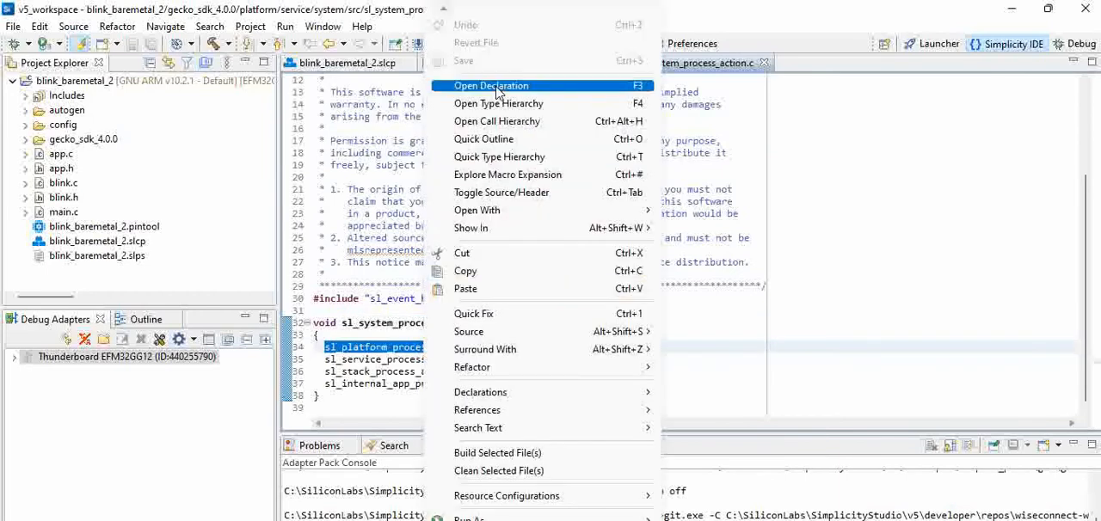
pyautogui.click(492, 86)
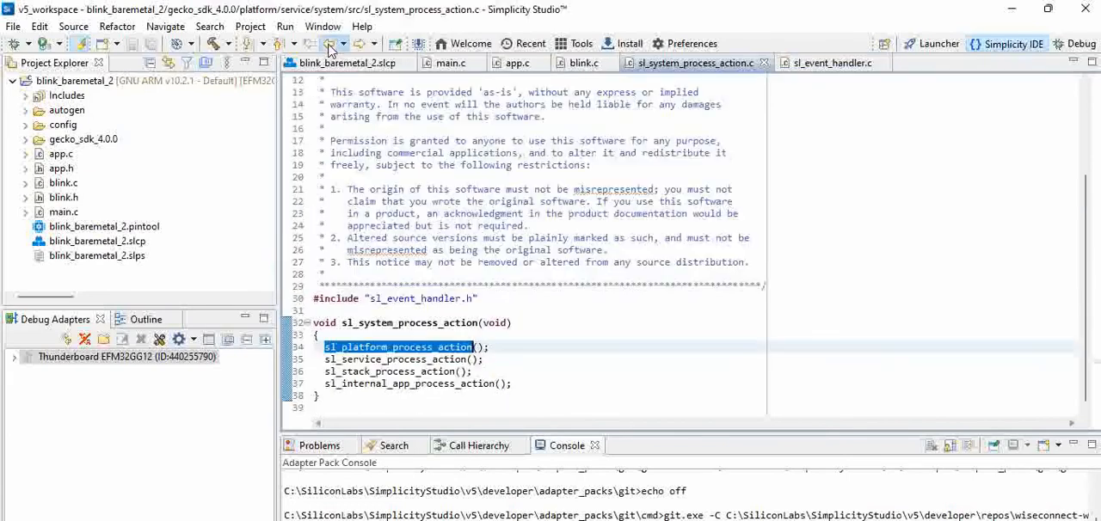
pyautogui.click(447, 62)
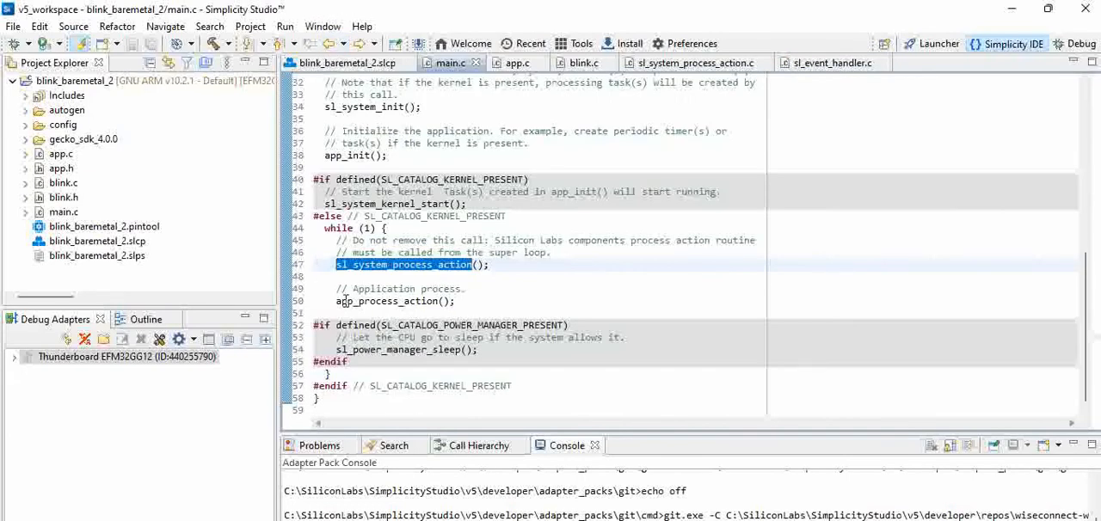
pyautogui.moveTo(417, 299)
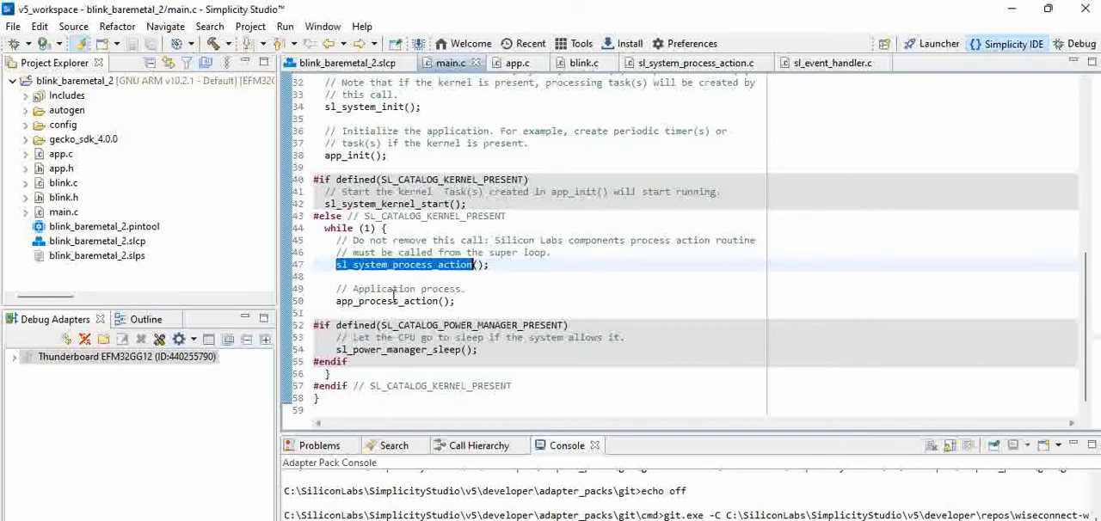
pyautogui.moveTo(413, 313)
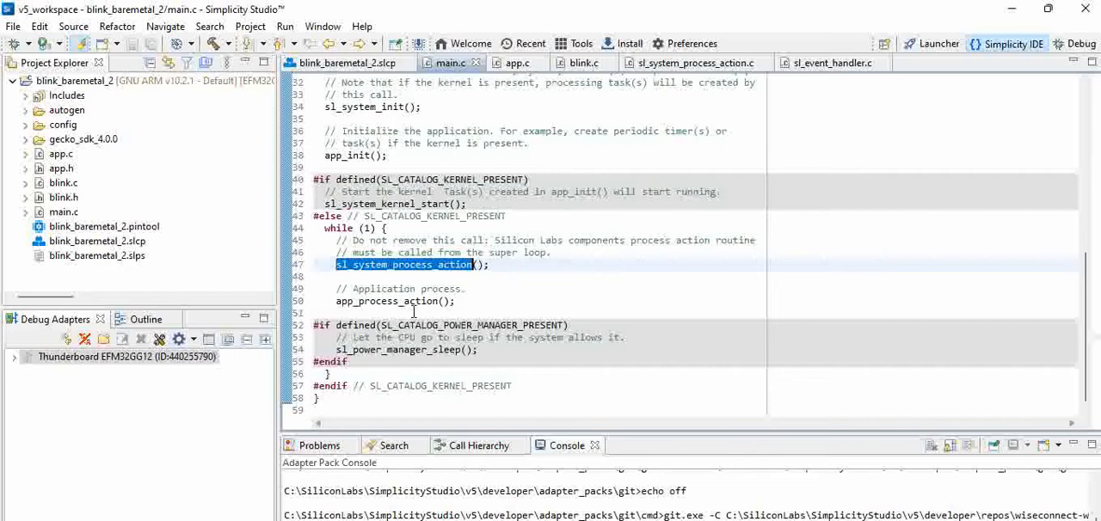
pyautogui.rightClick(370, 301)
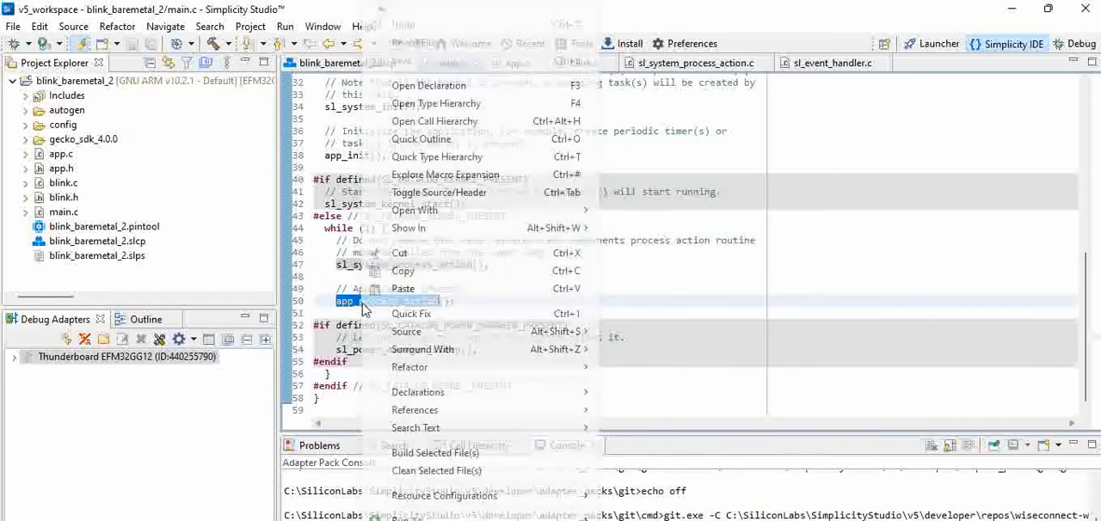
pyautogui.click(429, 85)
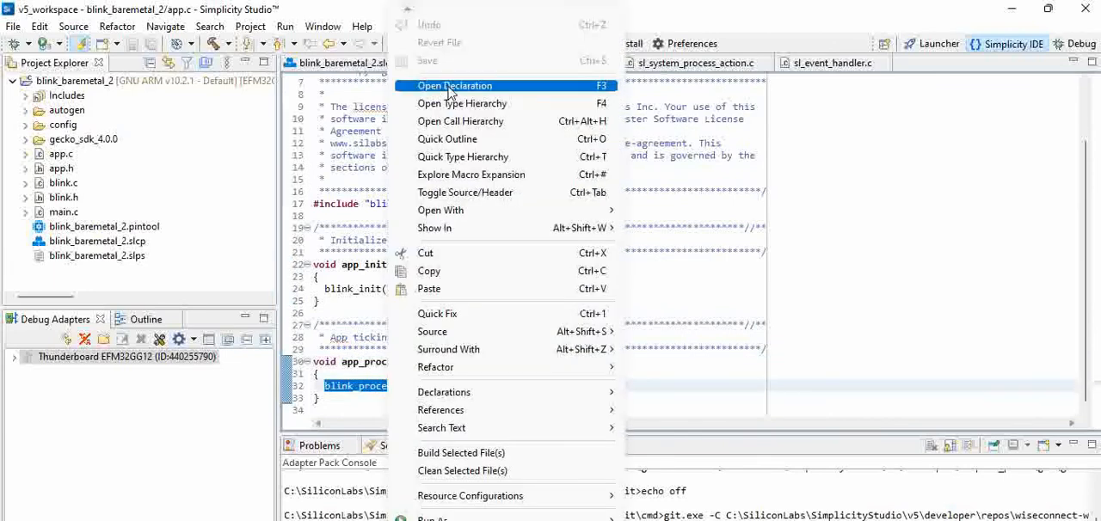
pyautogui.click(454, 86)
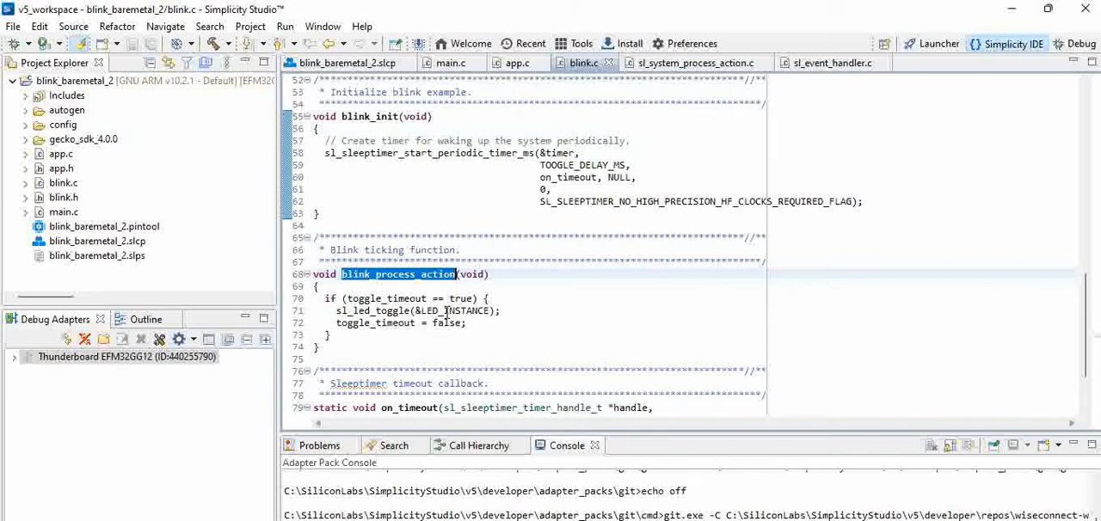
pyautogui.moveTo(423, 311)
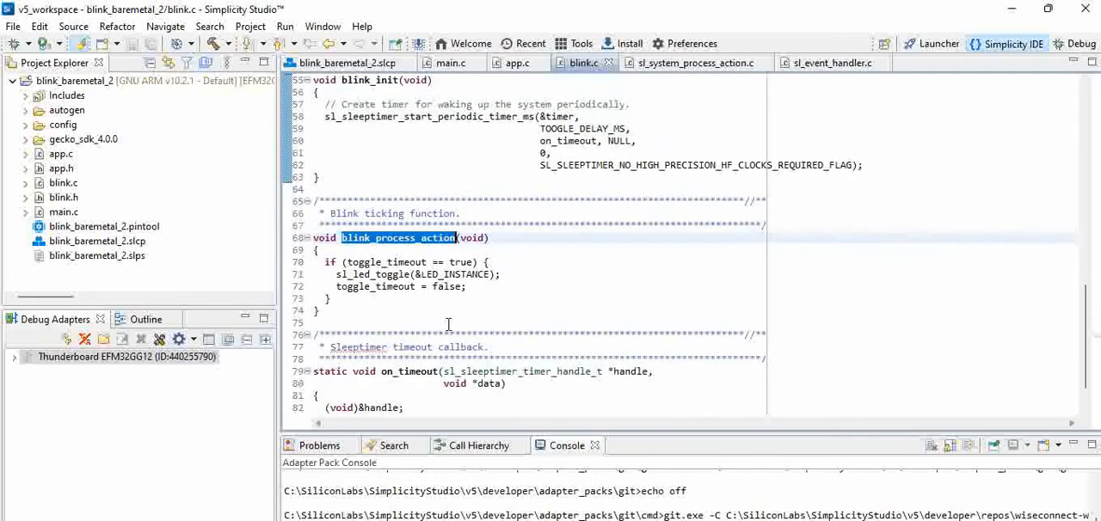
pyautogui.scroll(-3)
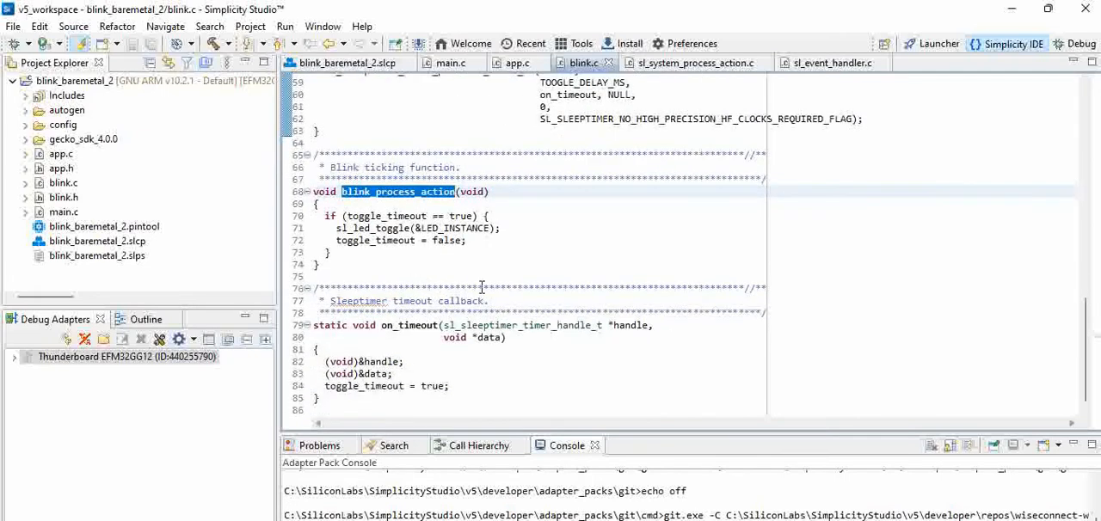
pyautogui.moveTo(496, 256)
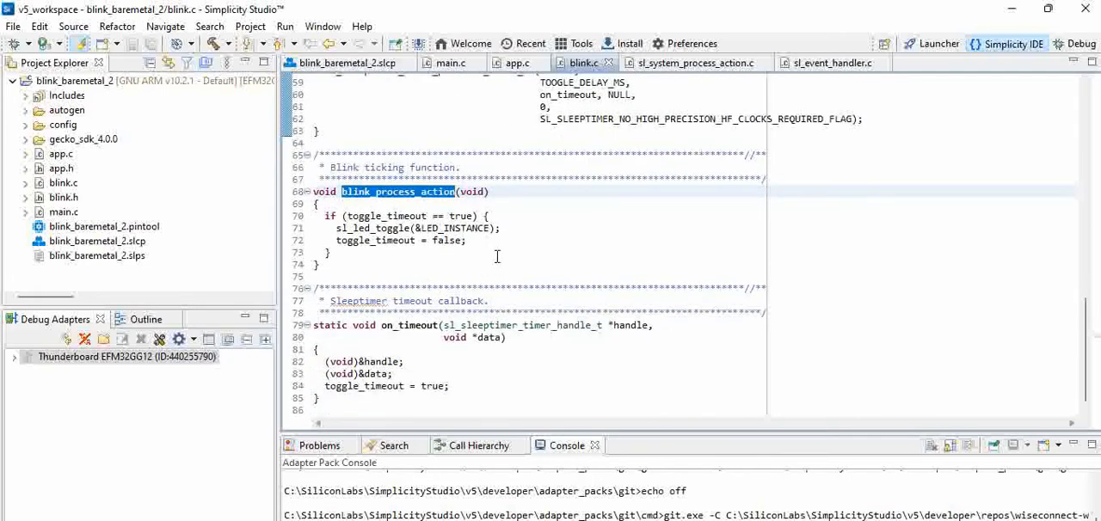
pyautogui.moveTo(394, 334)
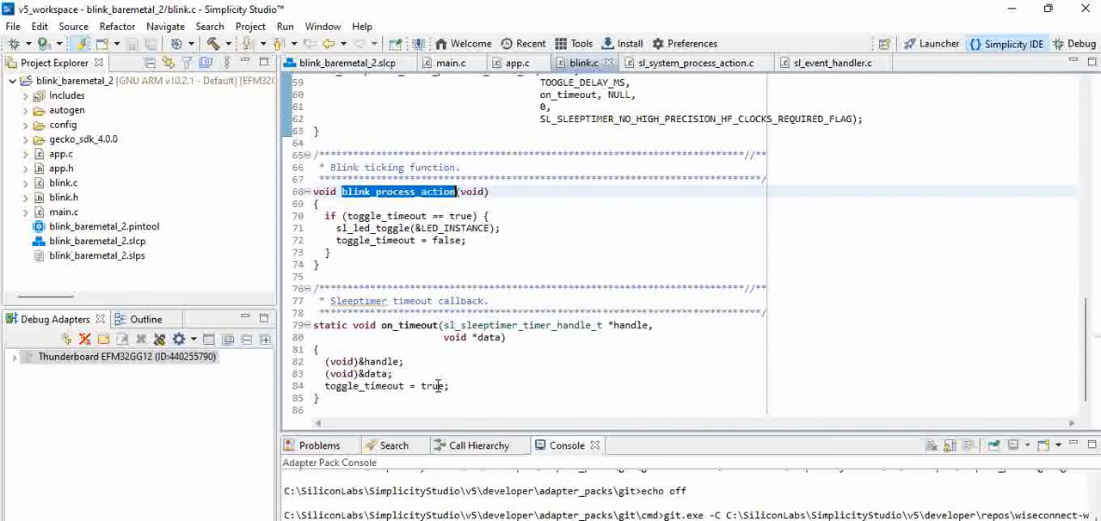
pyautogui.doubleClick(363, 386)
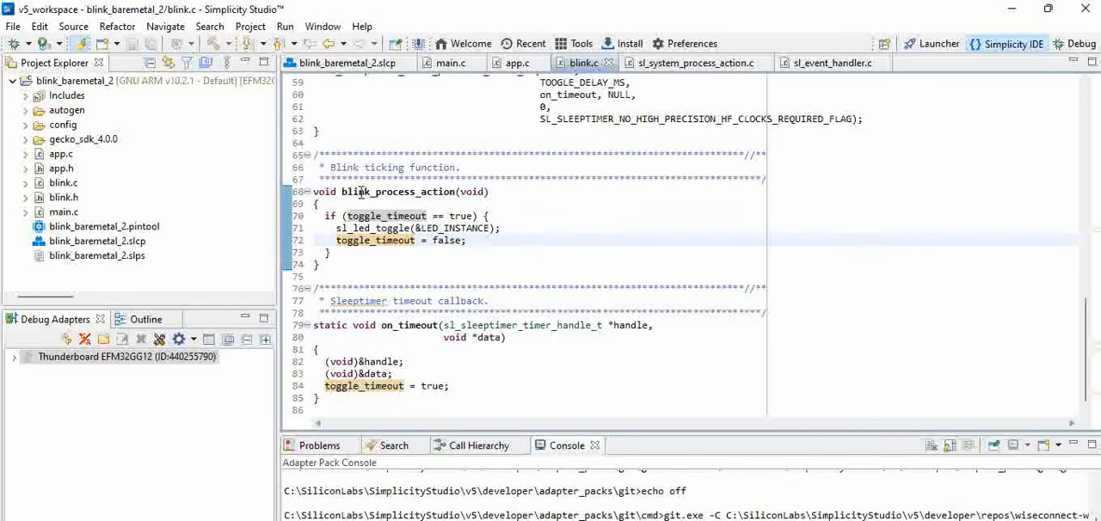
pyautogui.doubleClick(400, 191)
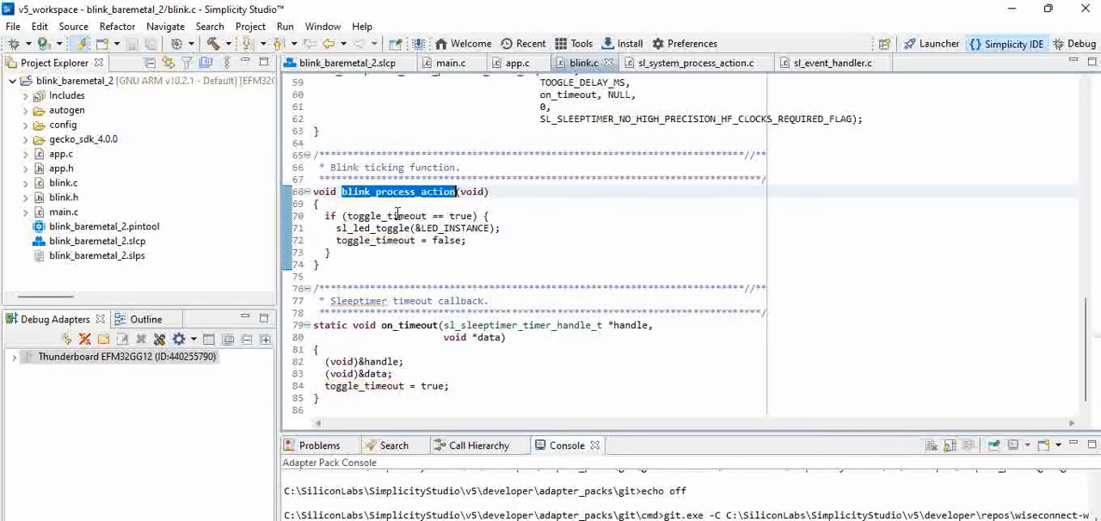
pyautogui.doubleClick(385, 217)
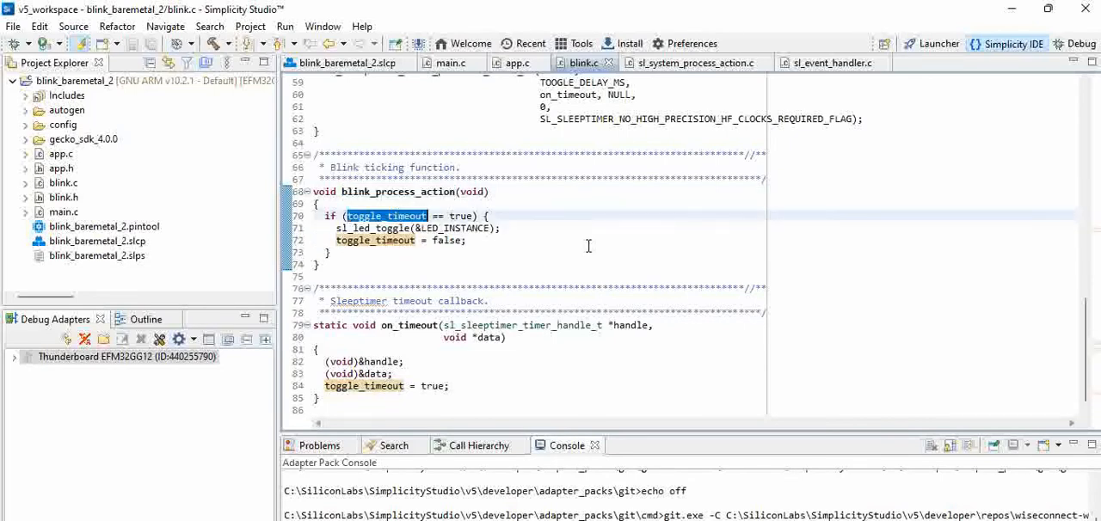
pyautogui.moveTo(422, 228)
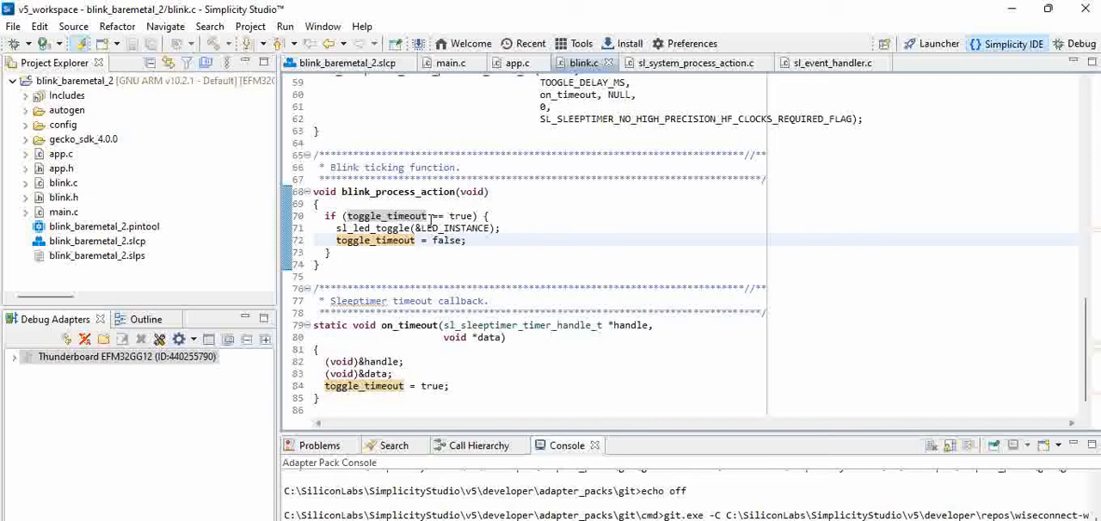
pyautogui.moveTo(506, 368)
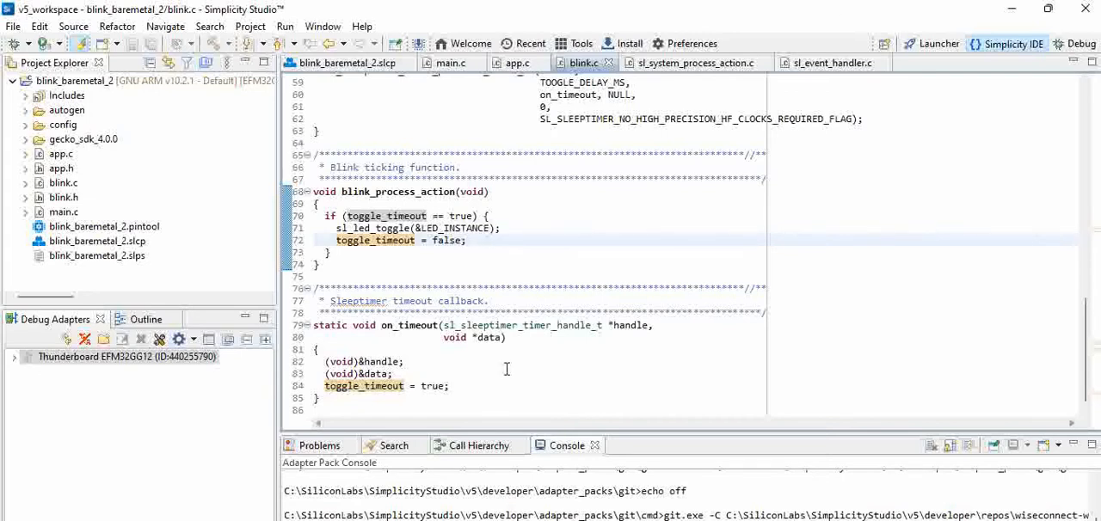
pyautogui.moveTo(429, 403)
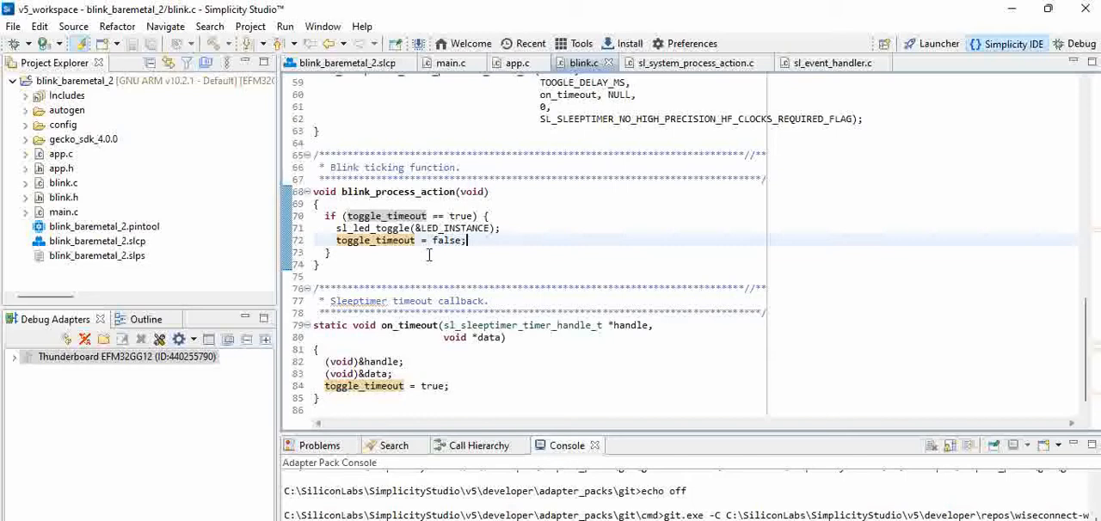
pyautogui.moveTo(402, 265)
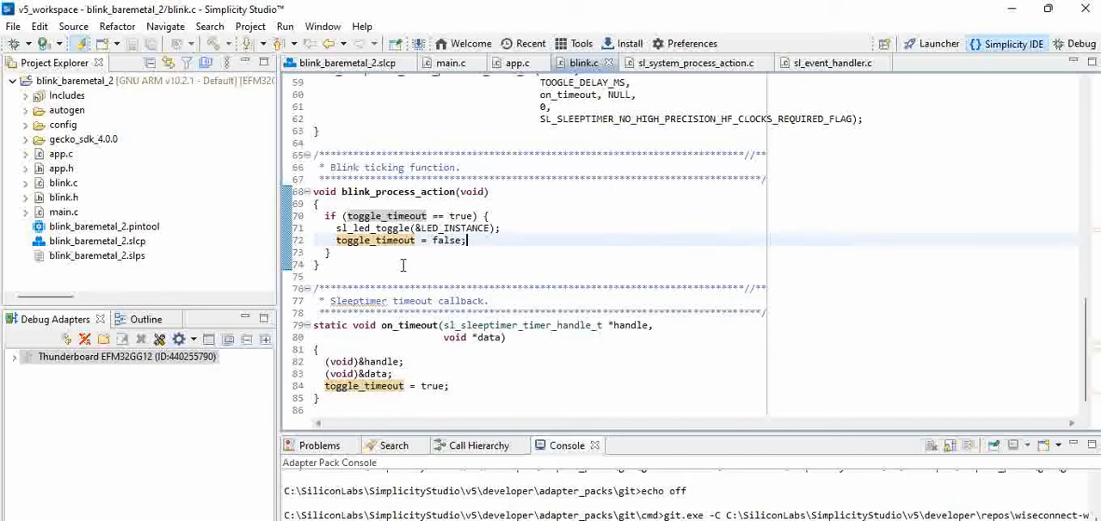
# Trace sl_led_toggle to its definition, then follow LED_INSTANCE from blink.c to its definition.
pyautogui.rightClick(348, 228)
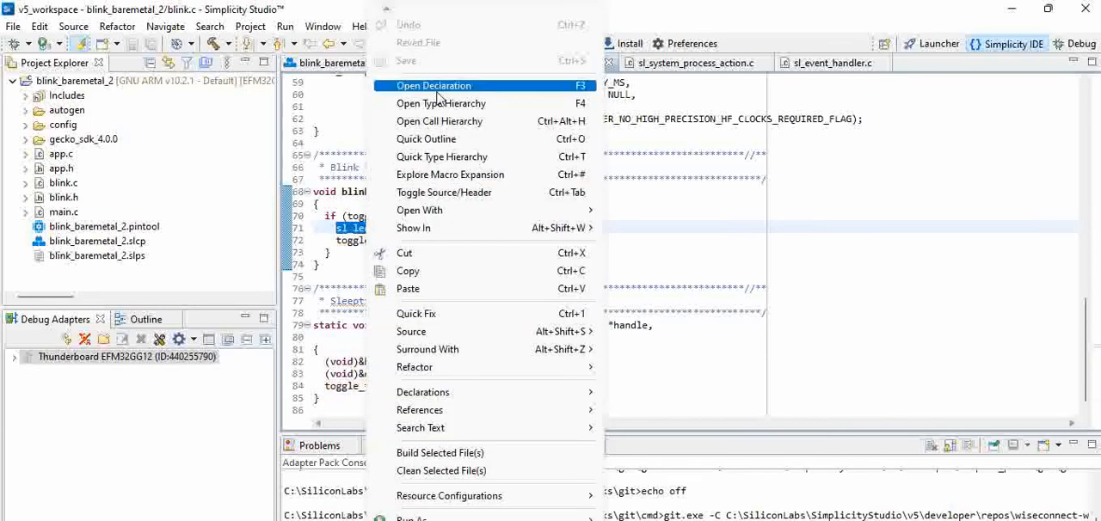
pyautogui.click(433, 86)
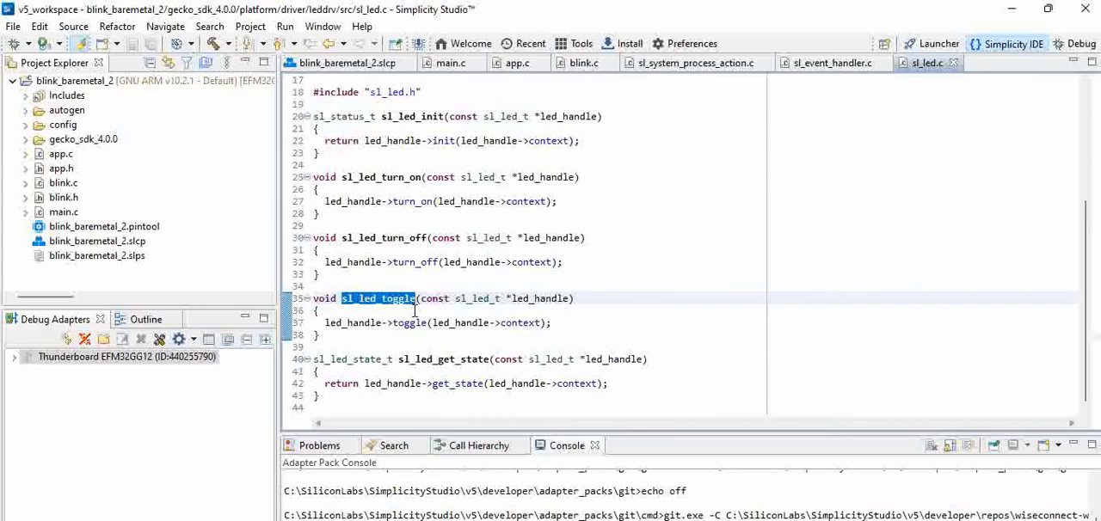
pyautogui.moveTo(330, 48)
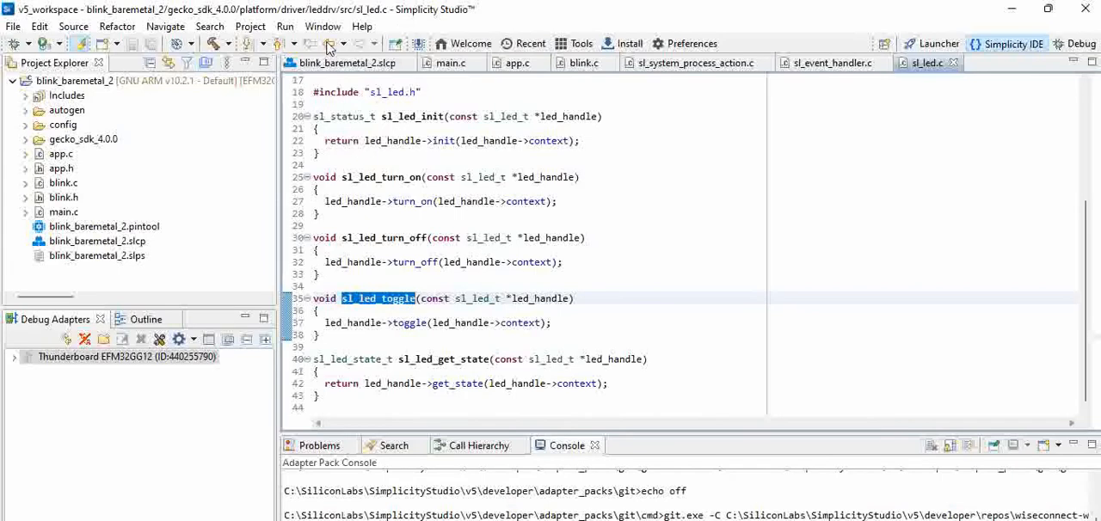
pyautogui.click(583, 62)
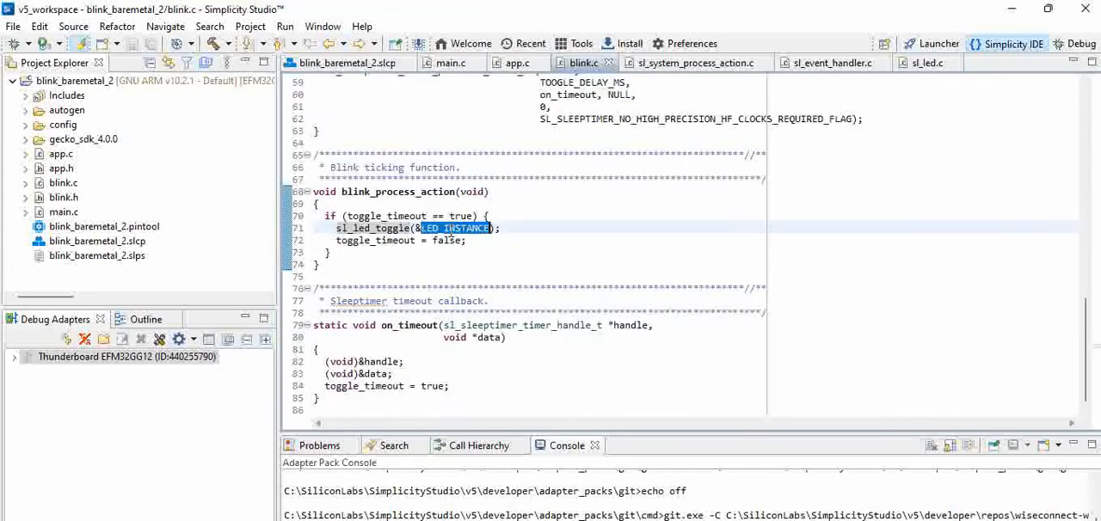
pyautogui.rightClick(455, 227)
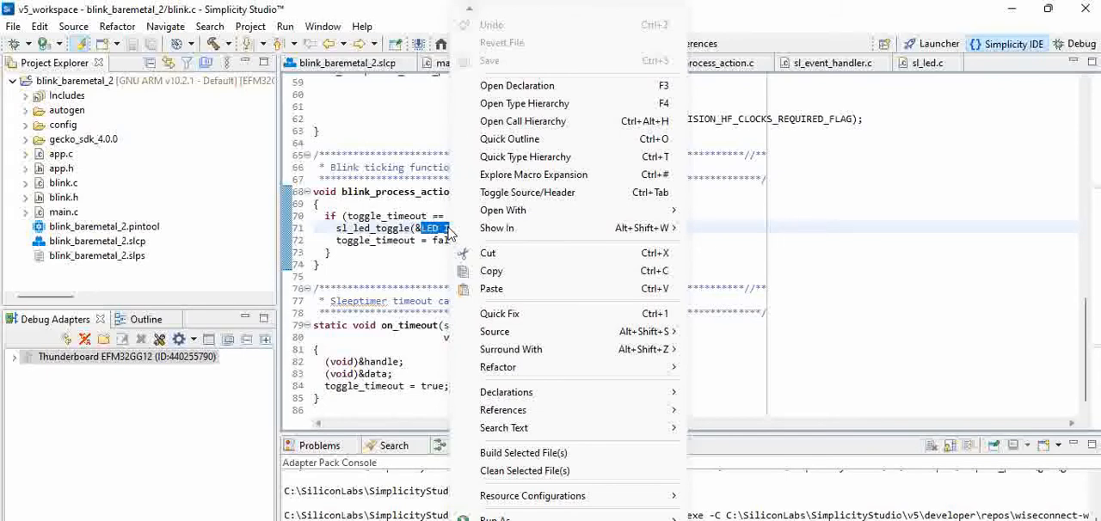
pyautogui.click(516, 86)
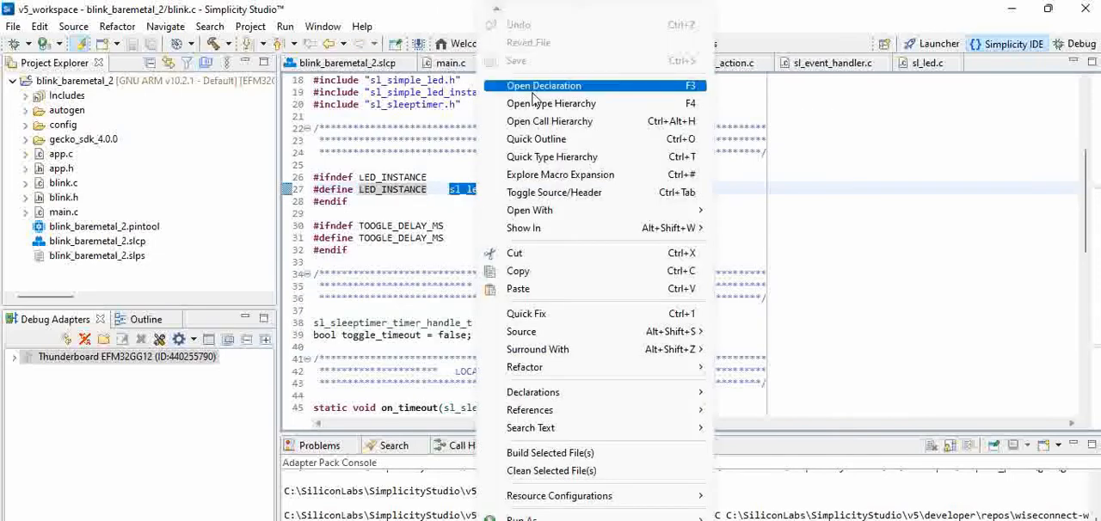
# Follow the LED0 handle to sl_simple_led_led0_config.h showing gpioPortA pin 12, then switch to the Launcher.
pyautogui.click(544, 86)
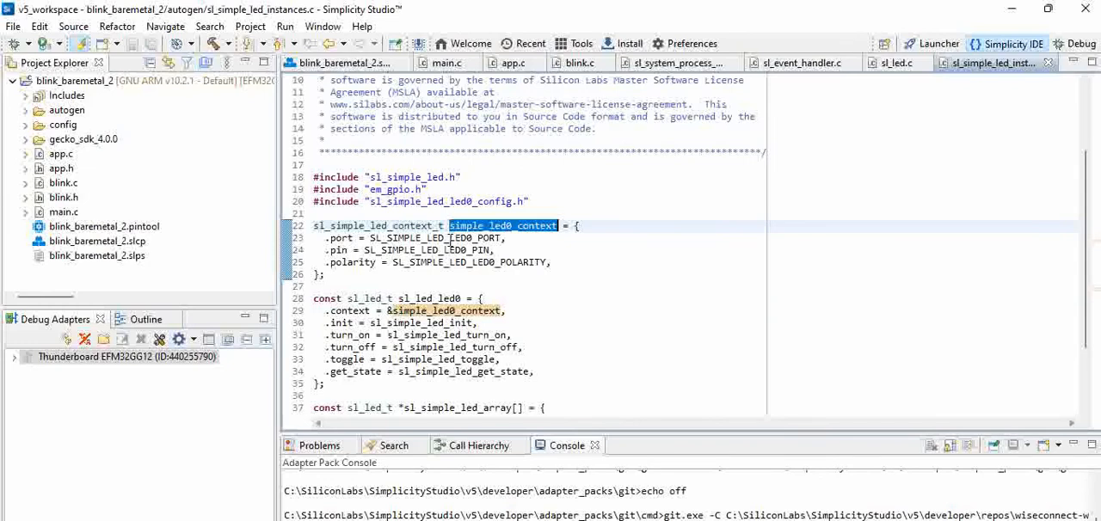
pyautogui.rightClick(405, 237)
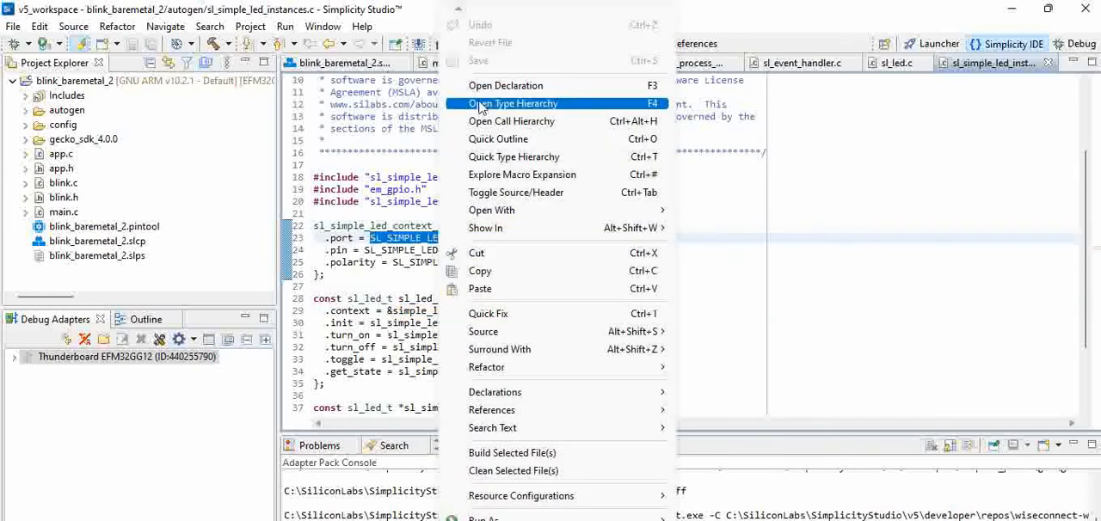
pyautogui.click(506, 84)
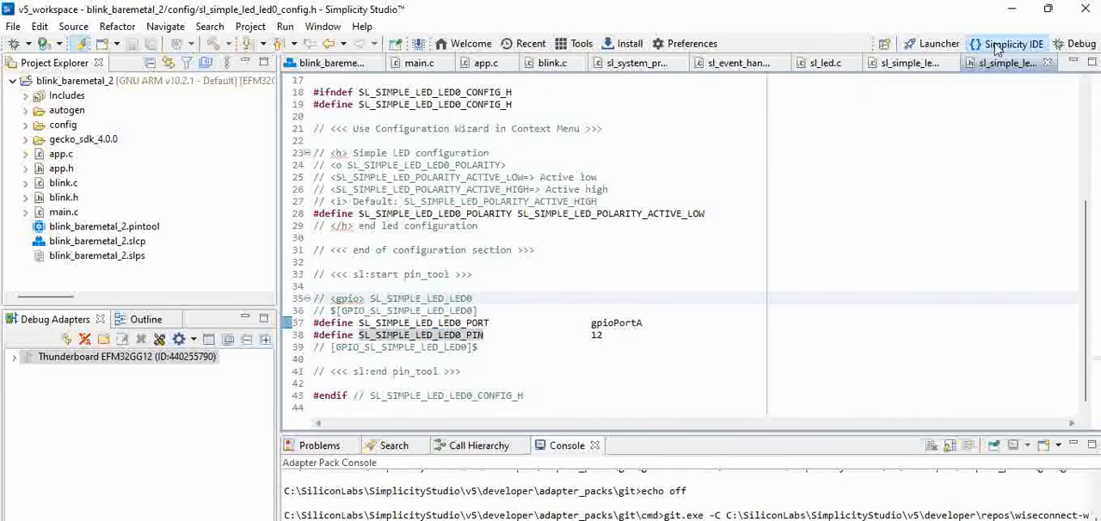
pyautogui.click(933, 45)
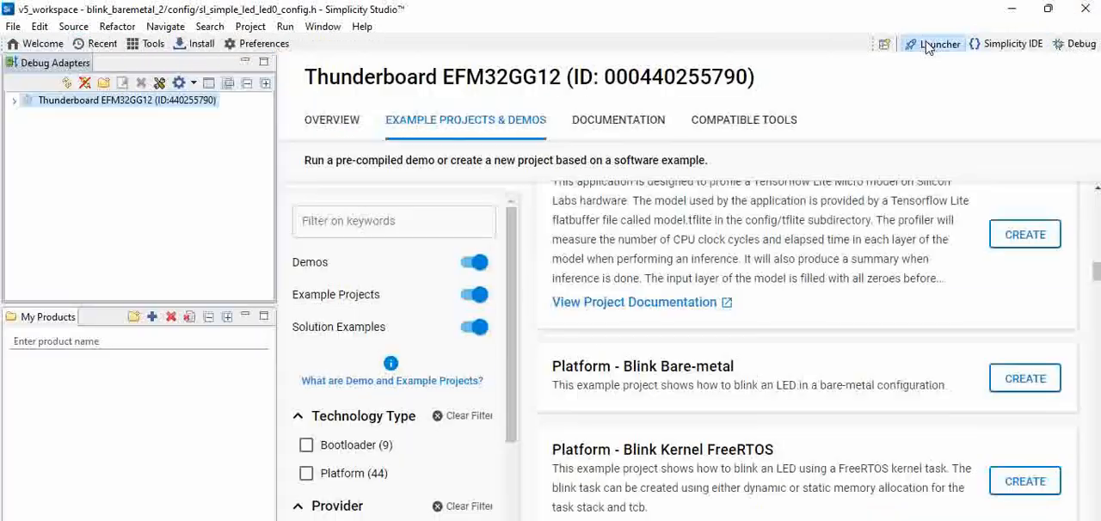
# From the board Overview's View Documents list, open the BRD2207A-A01 schematic.
pyautogui.click(330, 120)
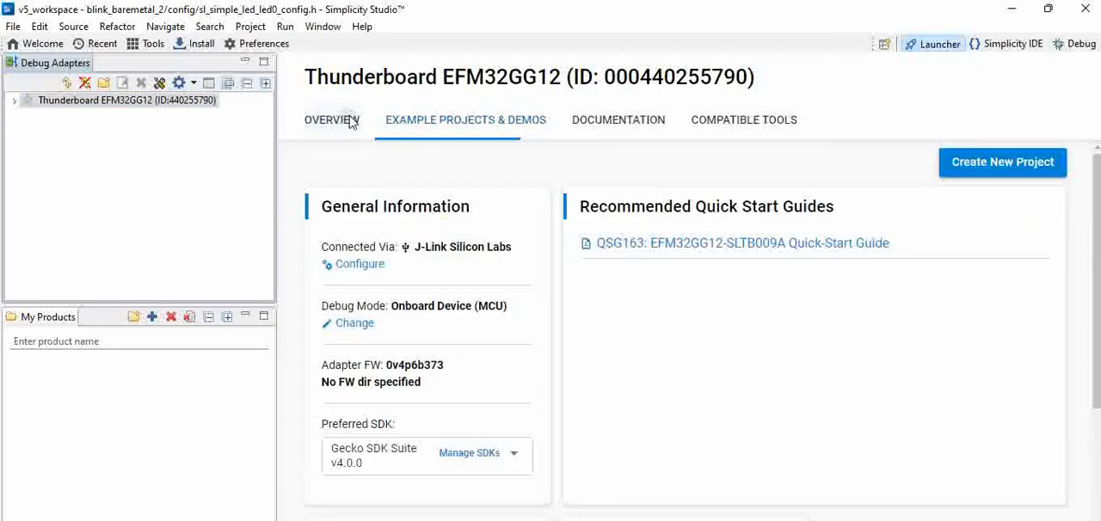
pyautogui.scroll(-3)
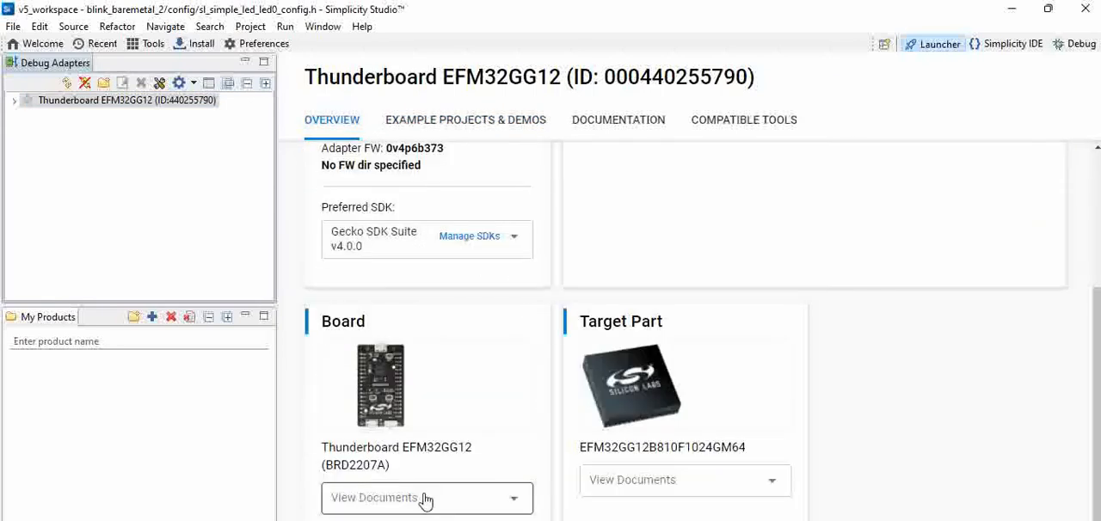
pyautogui.click(427, 499)
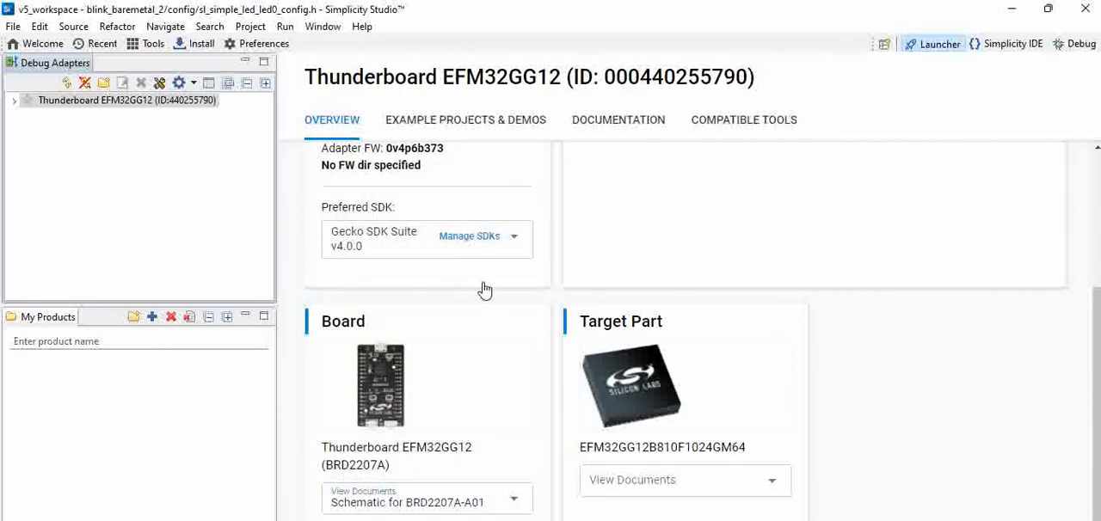
pyautogui.click(427, 502)
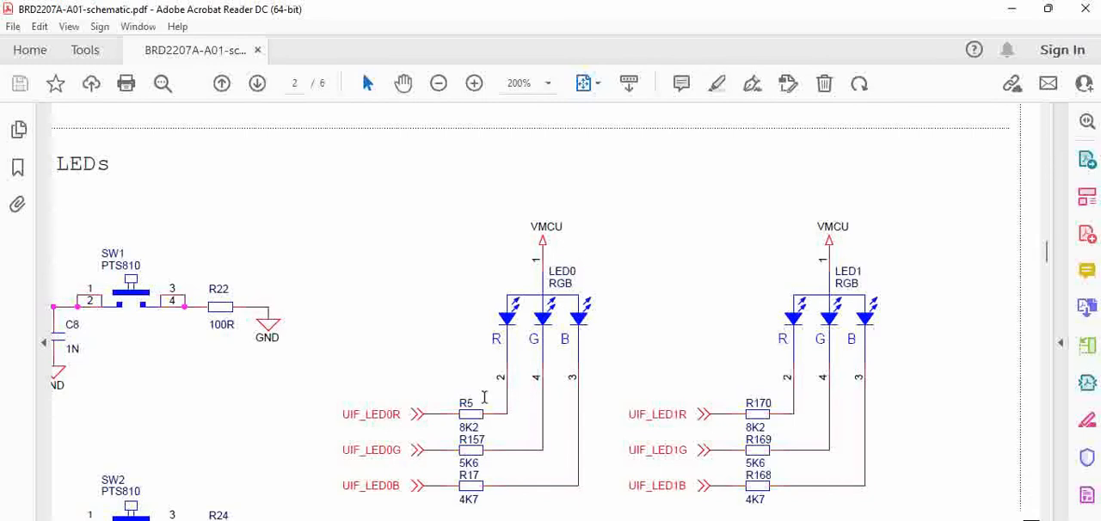
# Search the schematic for UIF_LED0R and reach its PA connections match wired to MCU_PA12.
pyautogui.doubleClick(372, 413)
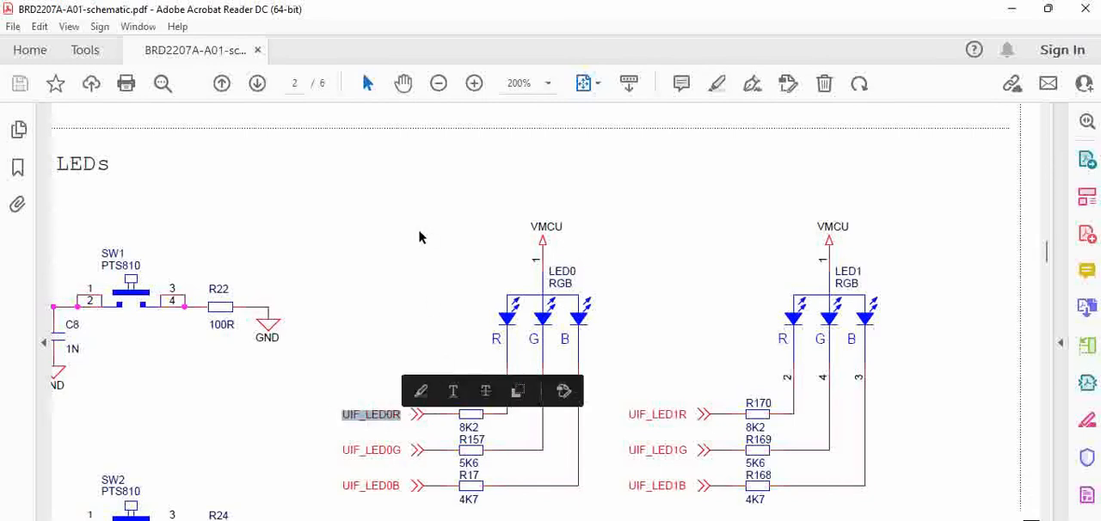
pyautogui.write('UIF_LED0R')
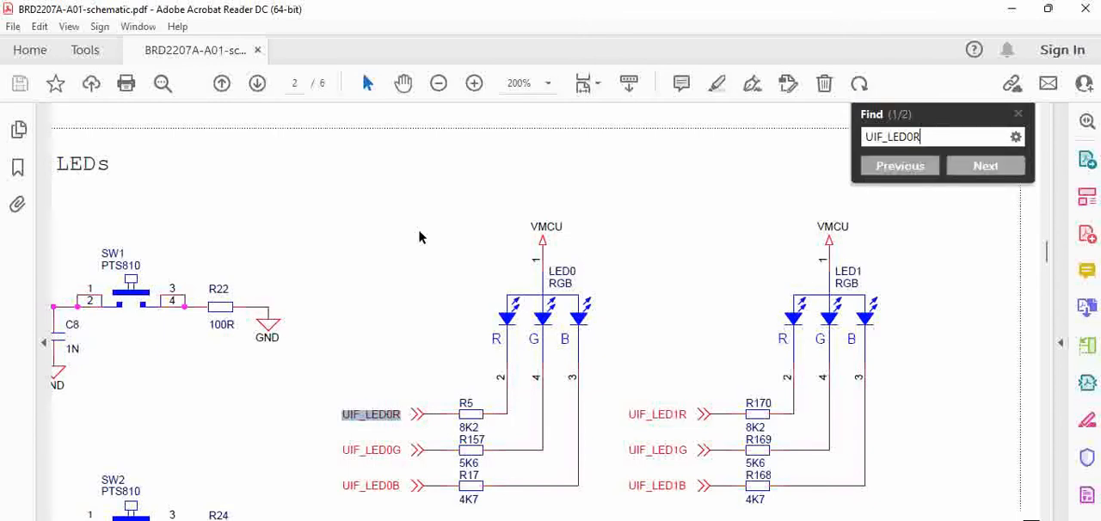
pyautogui.click(985, 165)
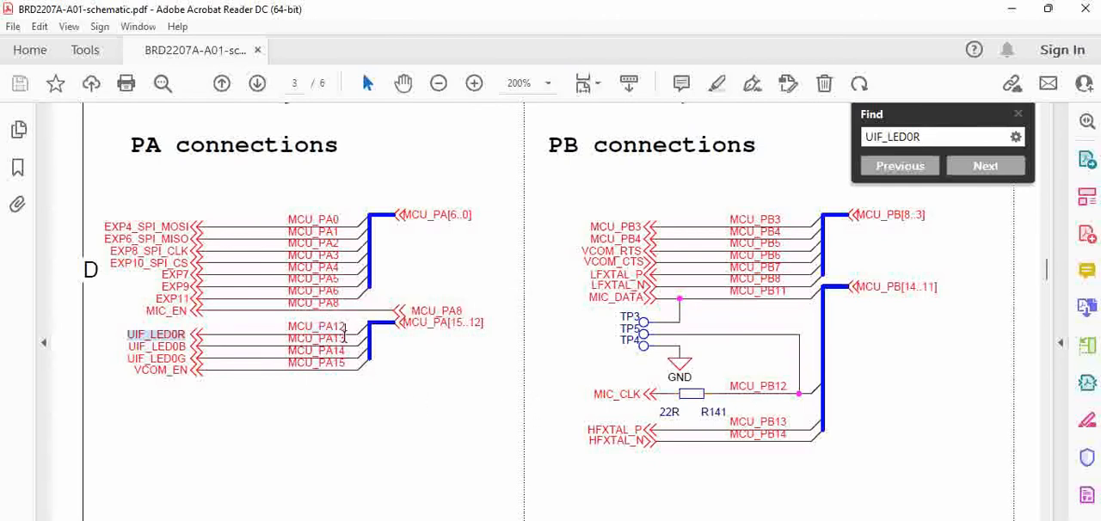
pyautogui.moveTo(320, 327)
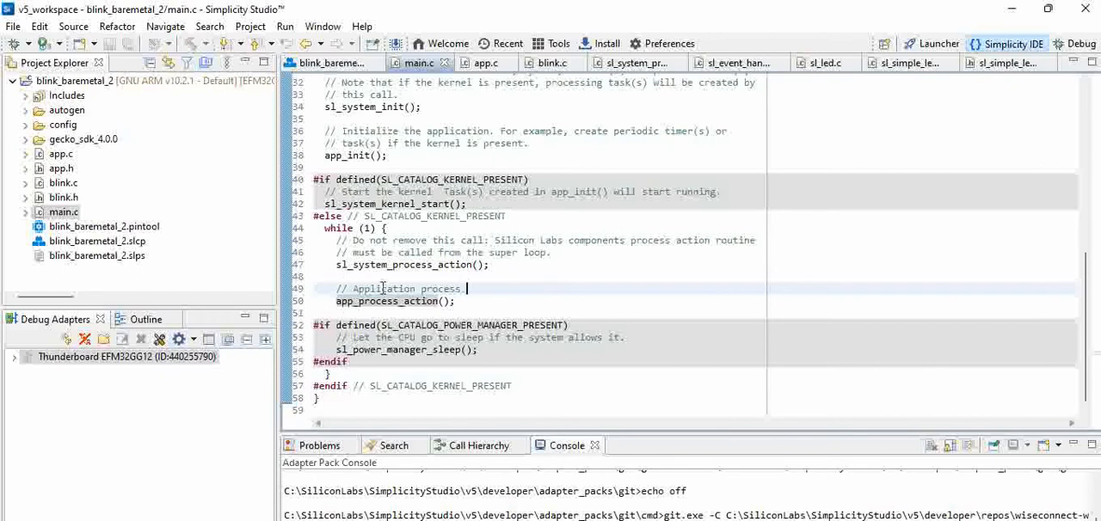
pyautogui.moveTo(438, 265)
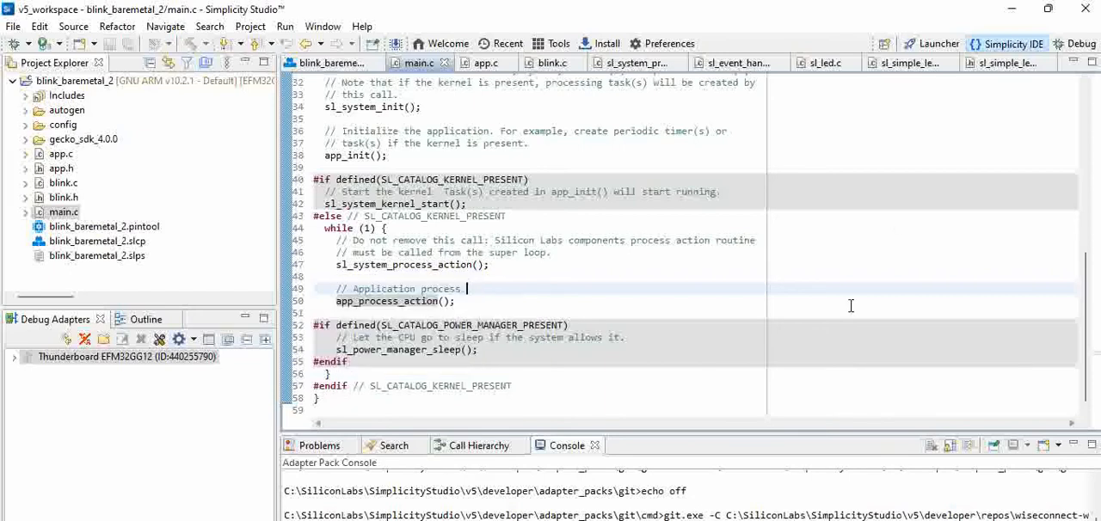
pyautogui.moveTo(781, 493)
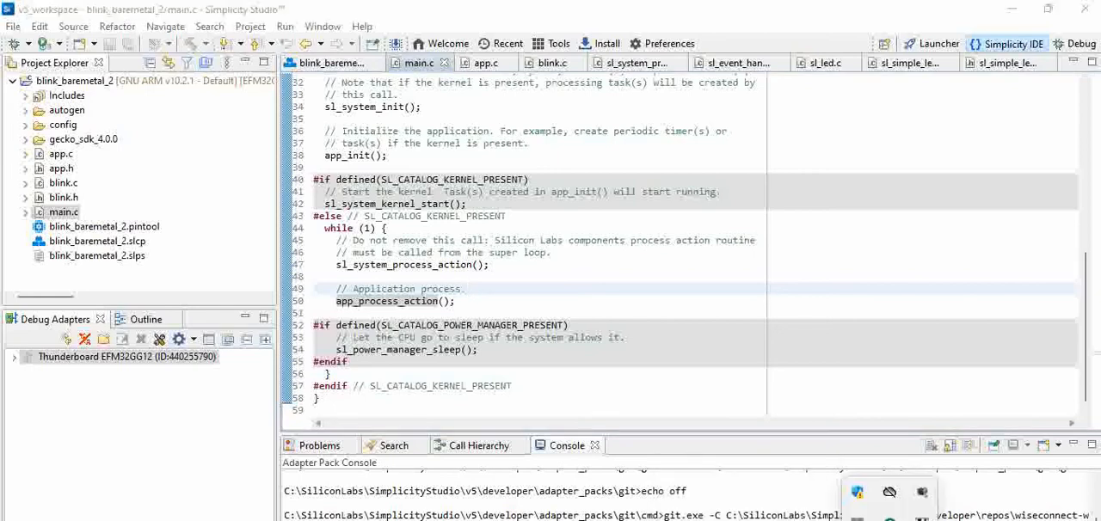
pyautogui.moveTo(923, 497)
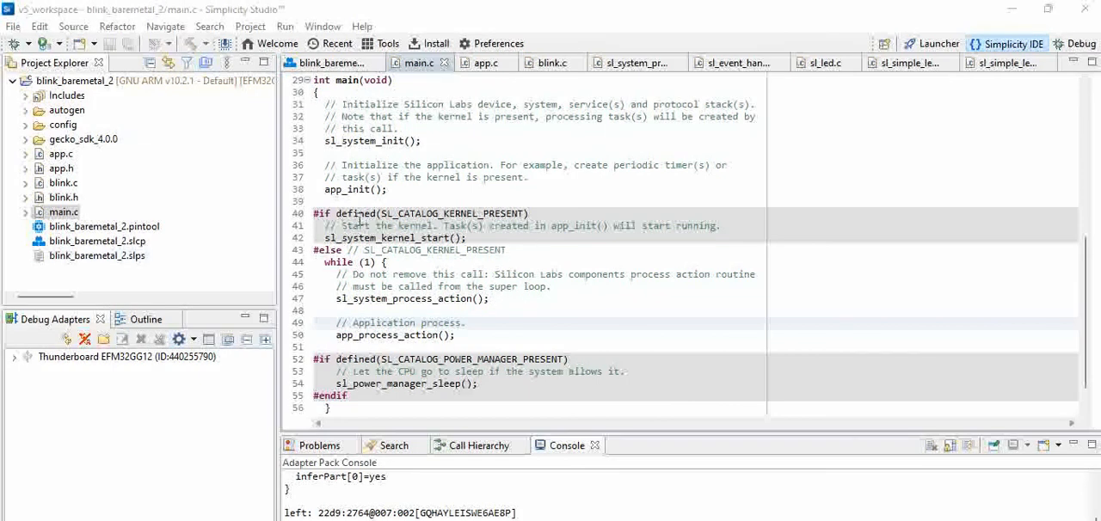
pyautogui.moveTo(386, 200)
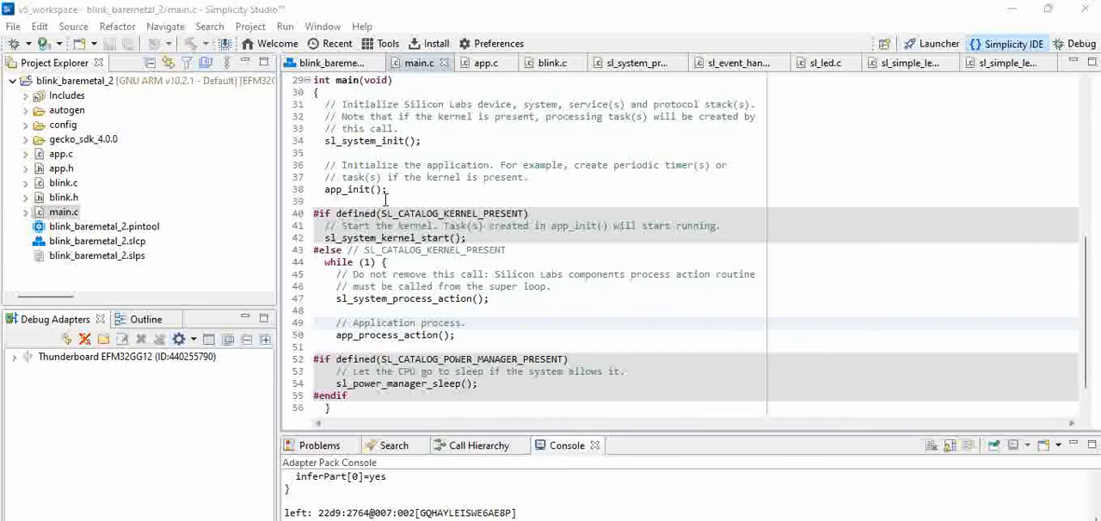
pyautogui.moveTo(434, 296)
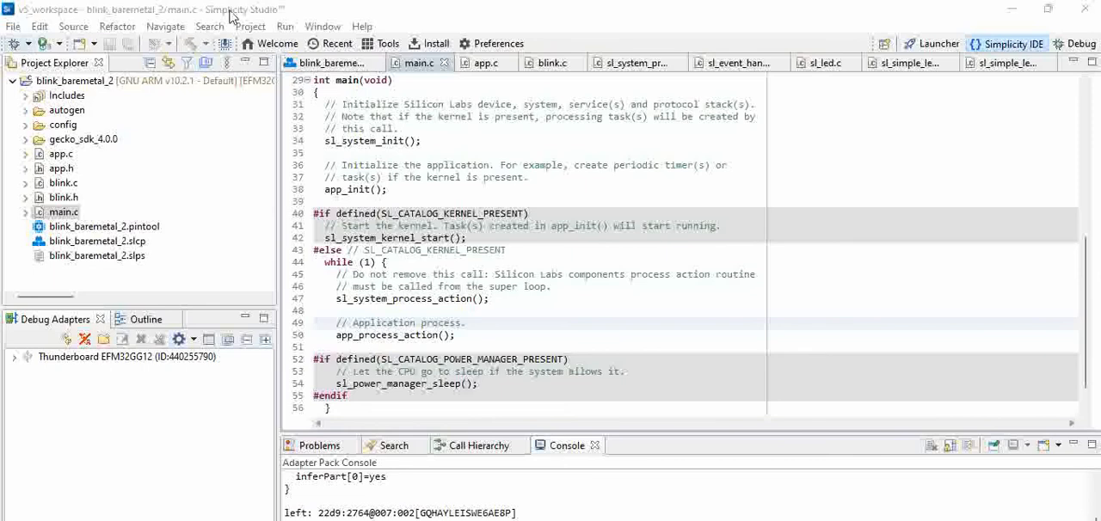
pyautogui.moveTo(14, 49)
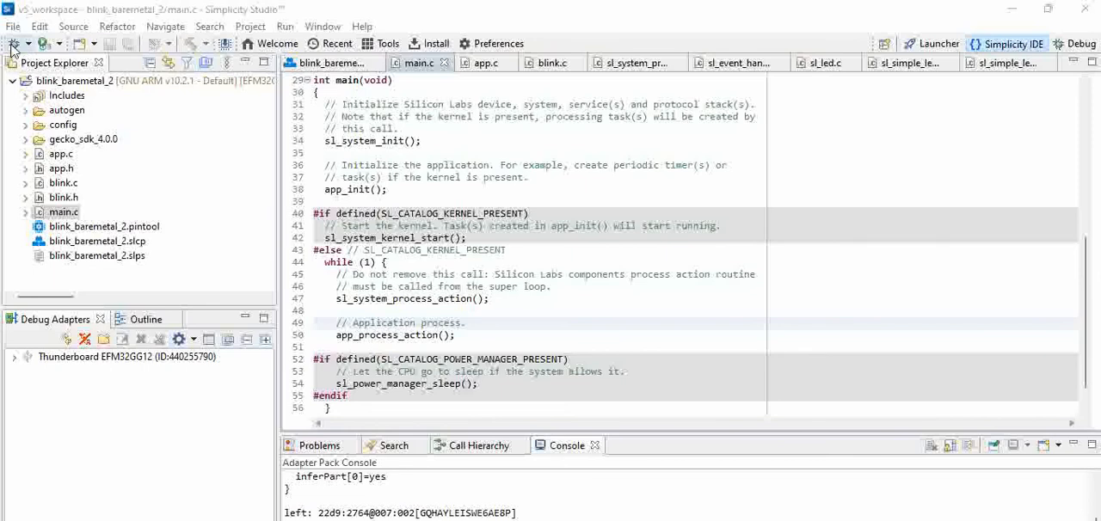
# Browse the Project and Run menus and choose Build Configurations for blink_baremetal_2.
pyautogui.click(252, 26)
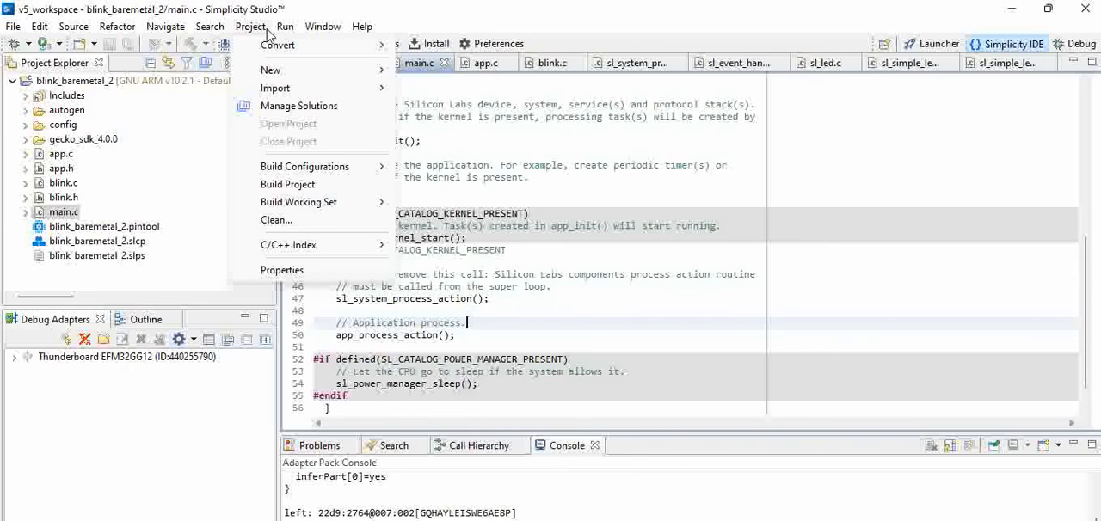
pyautogui.click(285, 26)
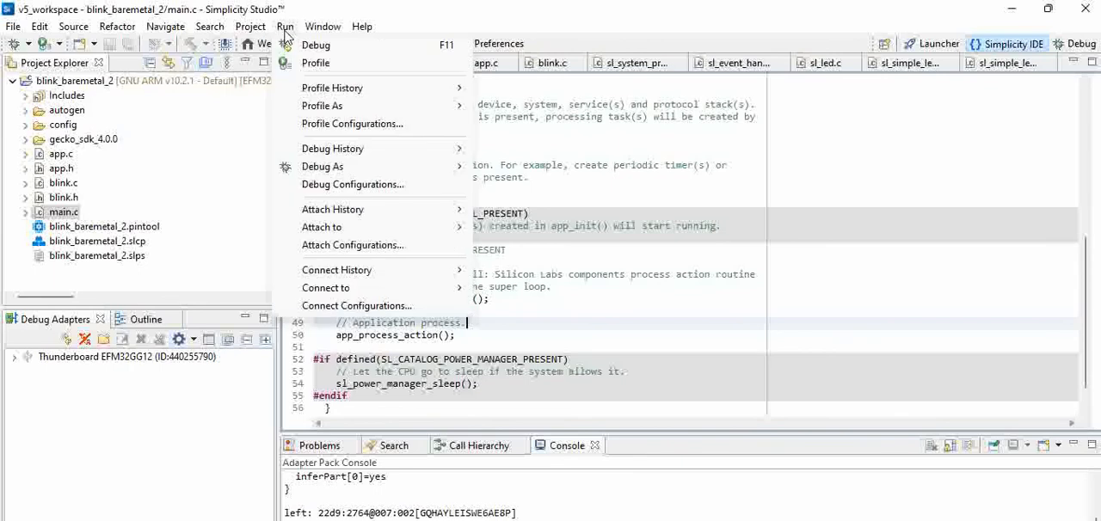
pyautogui.click(251, 26)
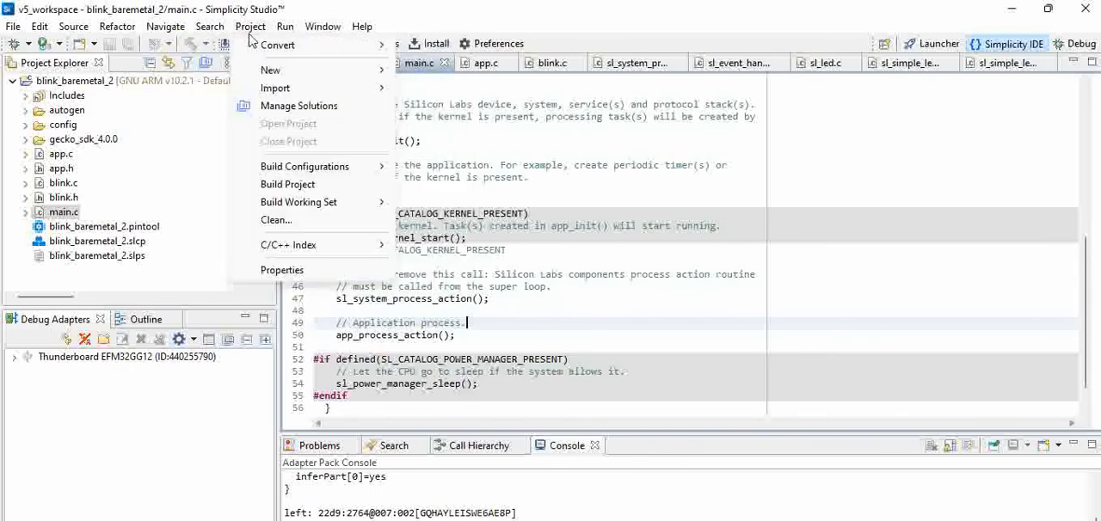
pyautogui.moveTo(306, 167)
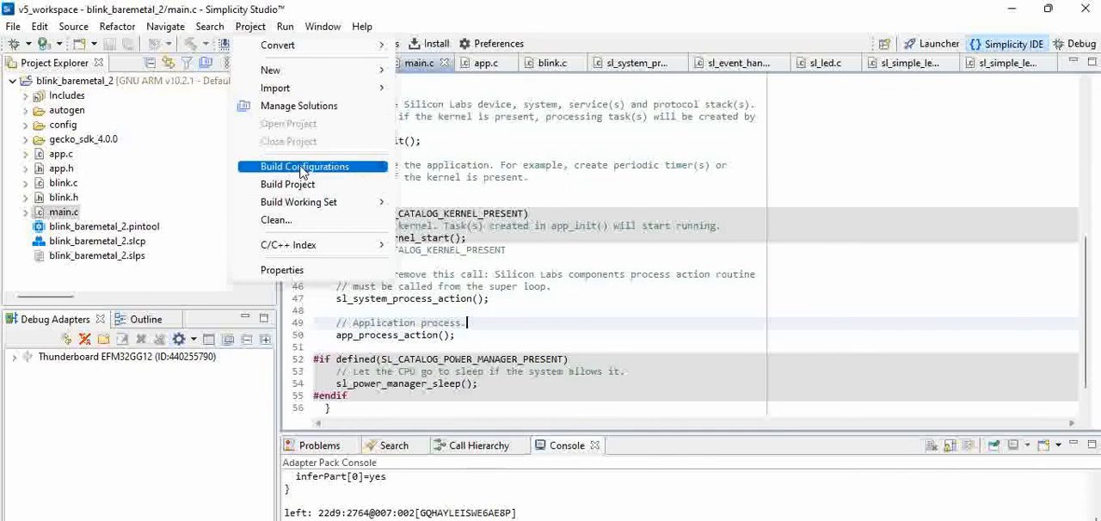
pyautogui.click(285, 26)
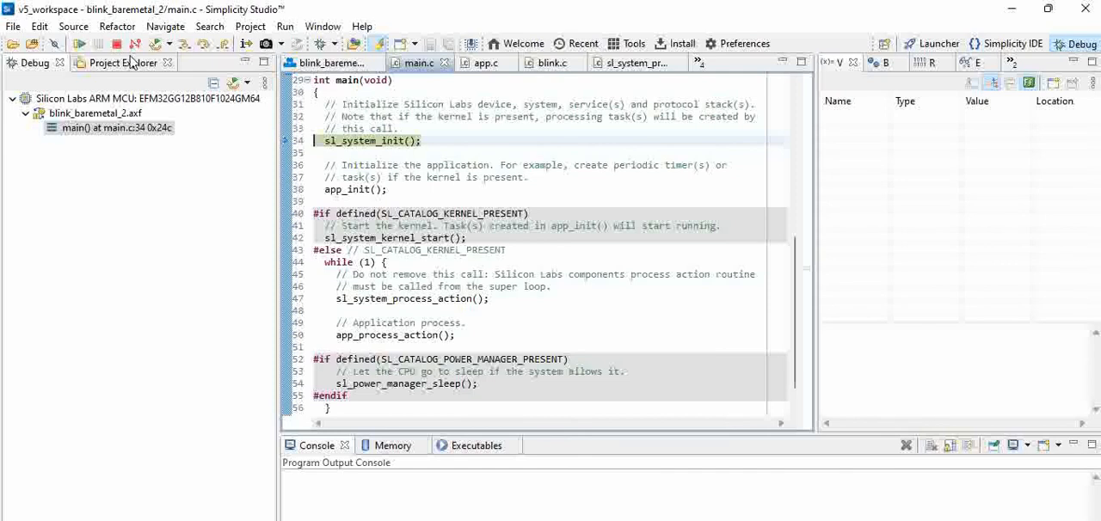
pyautogui.moveTo(79, 45)
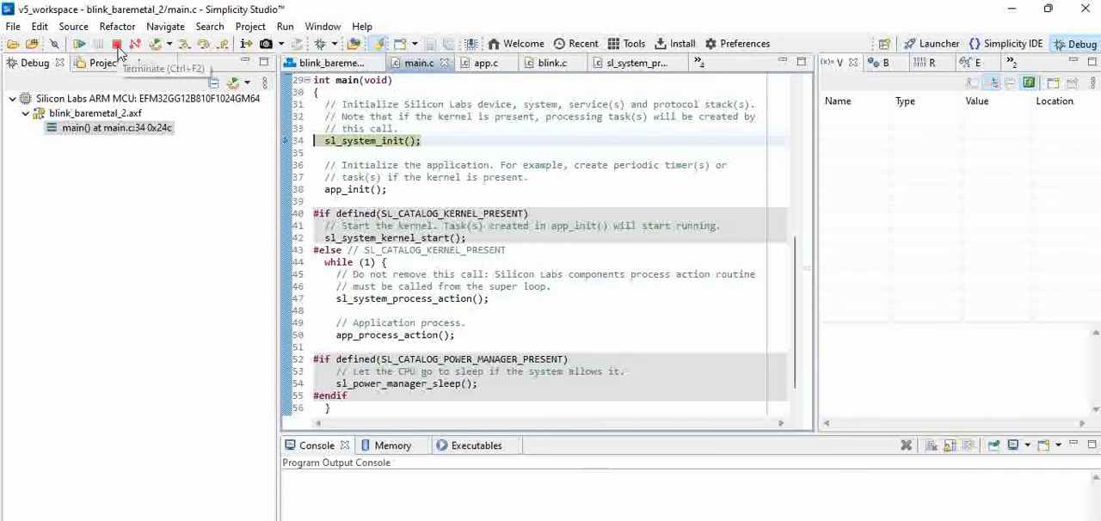
pyautogui.moveTo(79, 55)
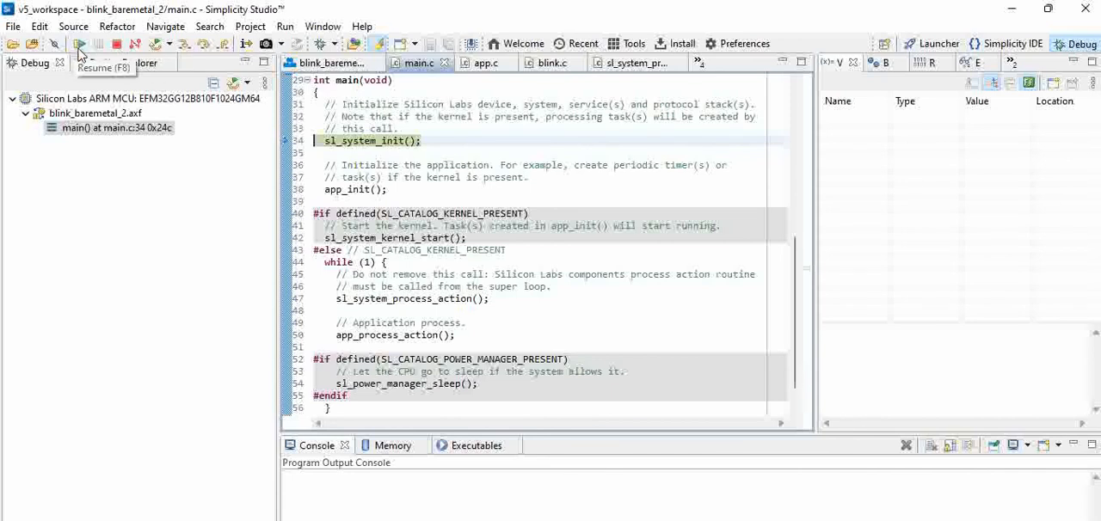
pyautogui.moveTo(79, 53)
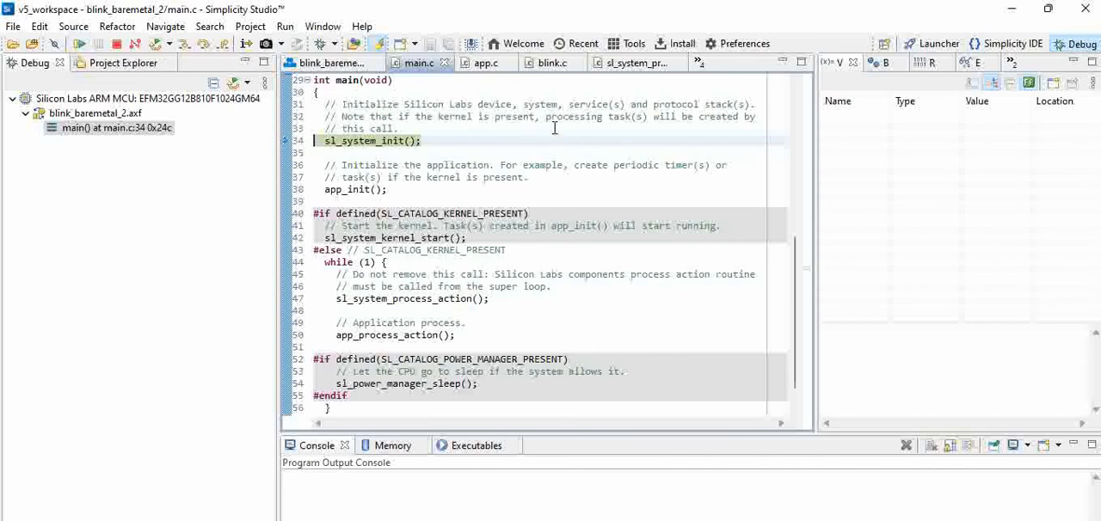
pyautogui.moveTo(289, 141)
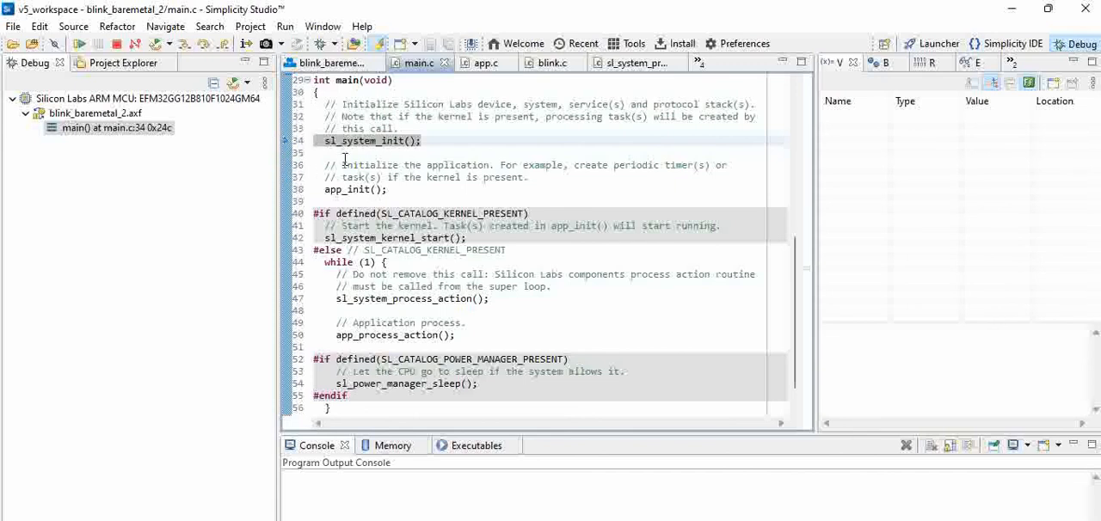
pyautogui.moveTo(78, 43)
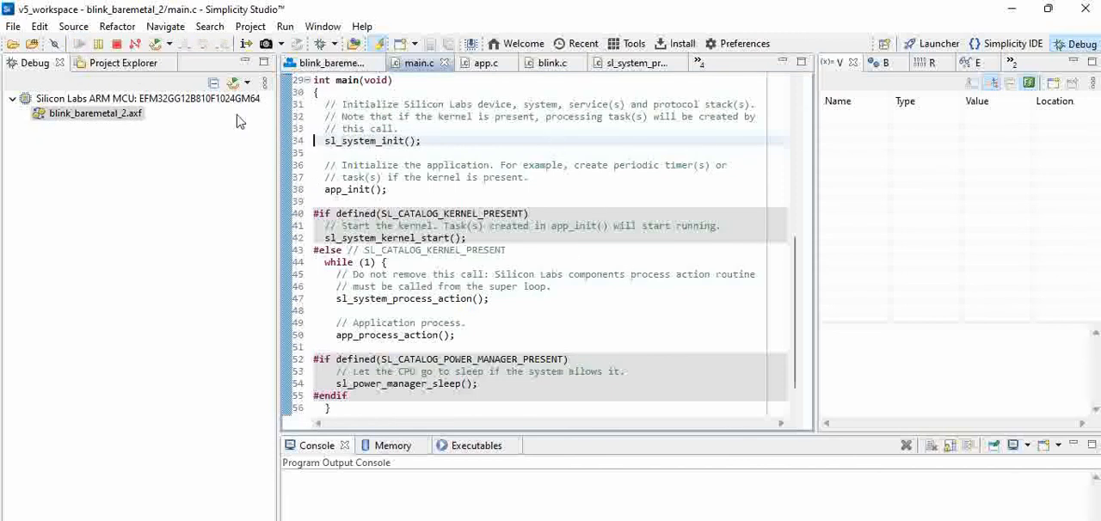
pyautogui.moveTo(620, 138)
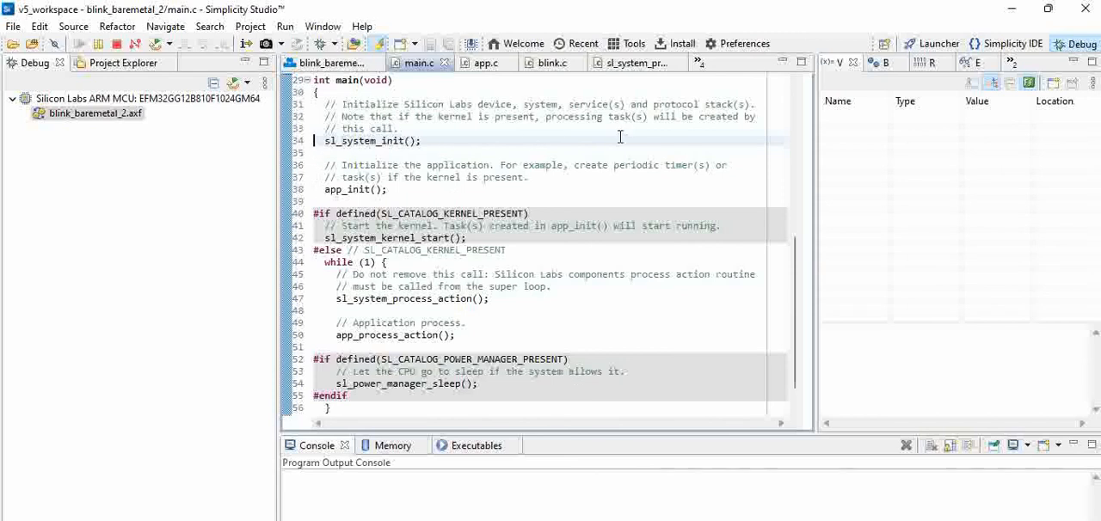
pyautogui.moveTo(475, 175)
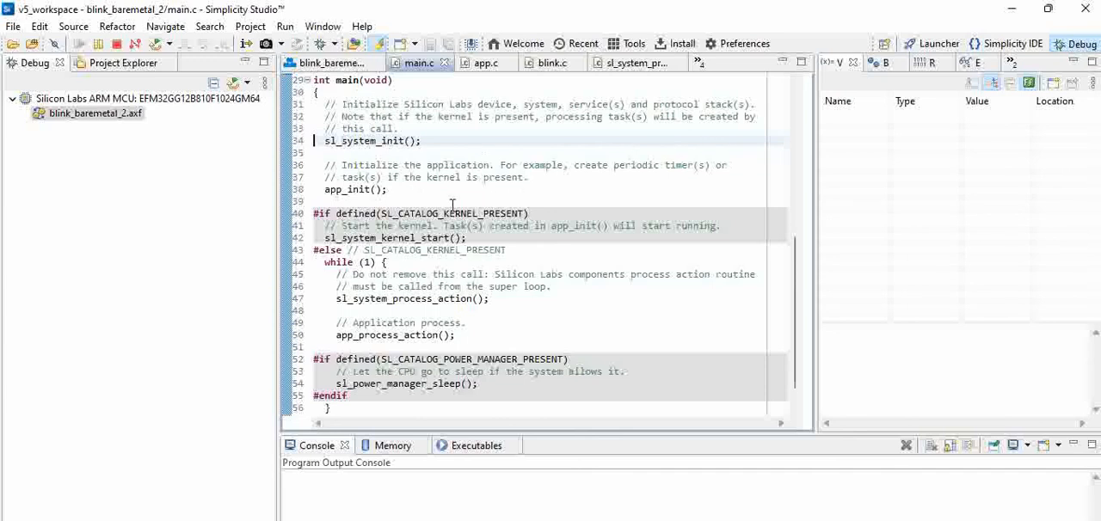
pyautogui.moveTo(175, 105)
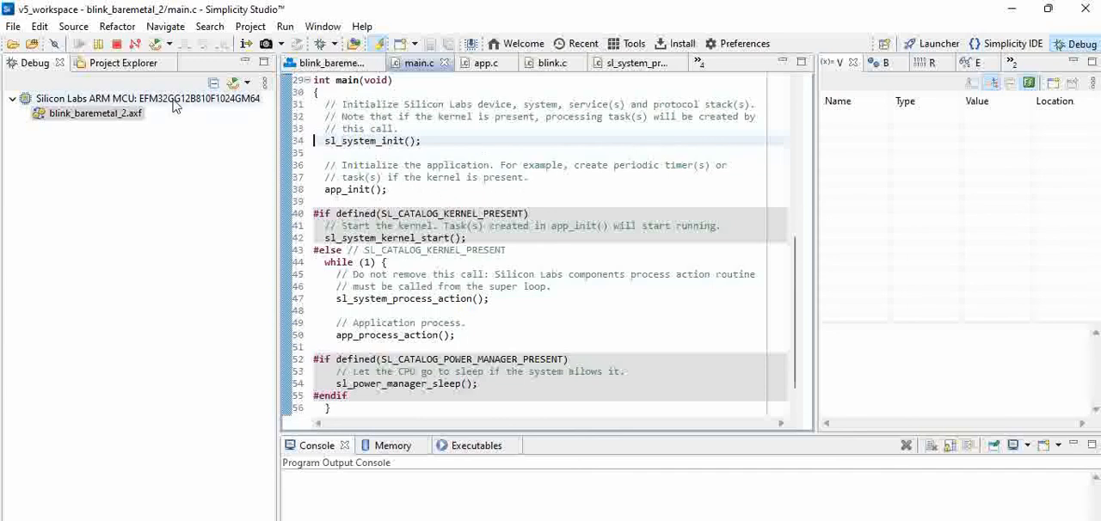
pyautogui.moveTo(117, 45)
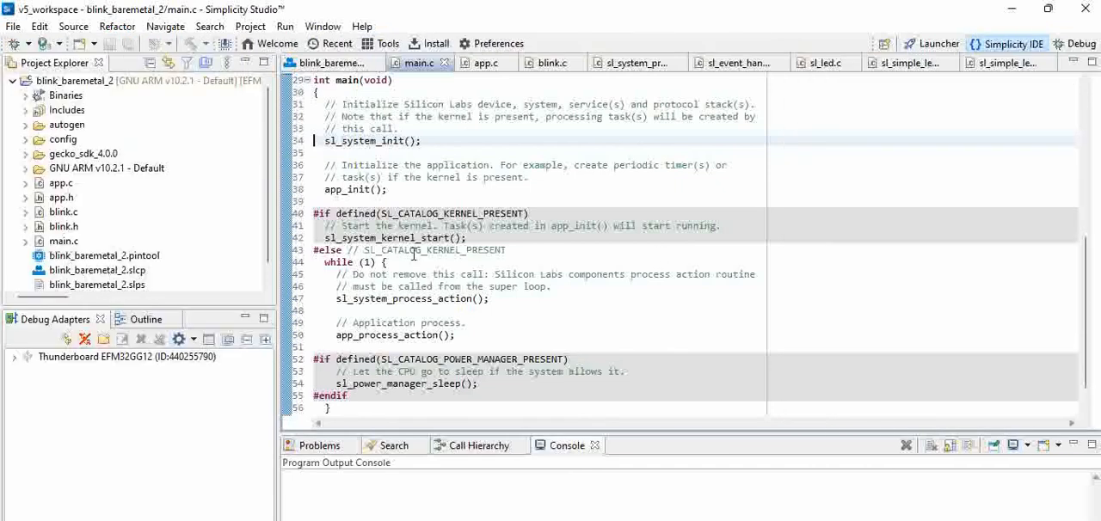
# Scroll main.c down to the end of main(), showing the kernel and power manager sections.
pyautogui.scroll(-3)
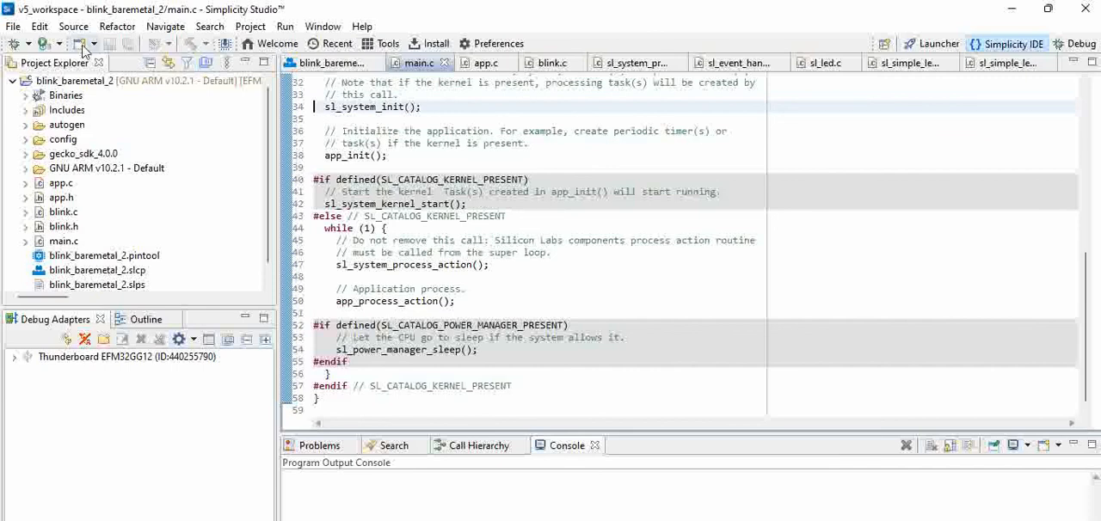
pyautogui.moveTo(669, 239)
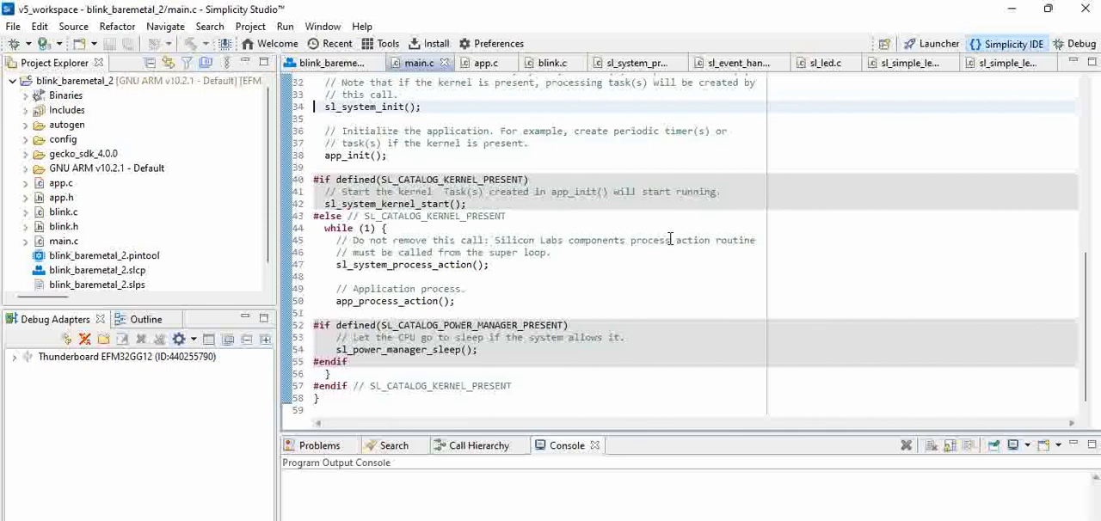
pyautogui.moveTo(502, 330)
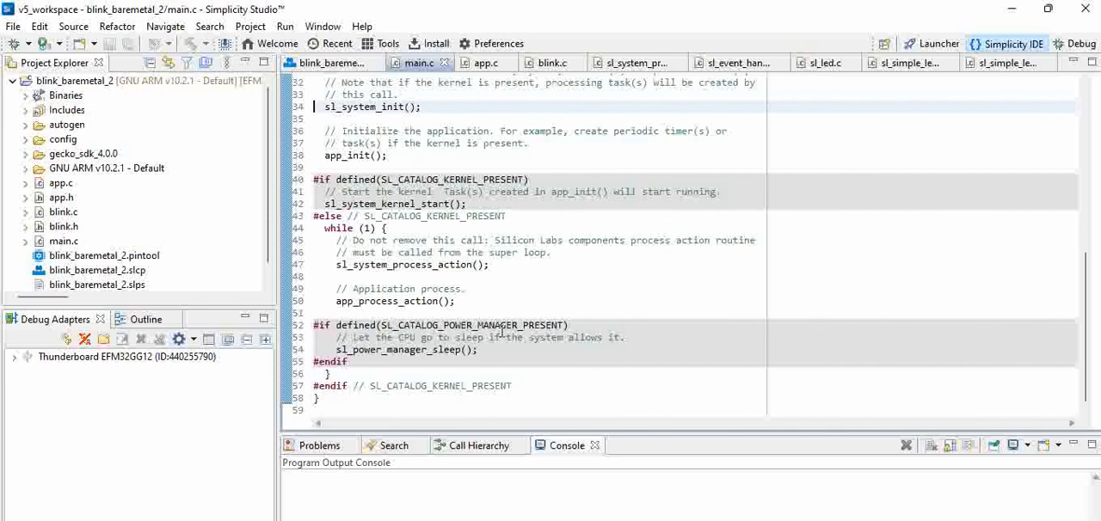